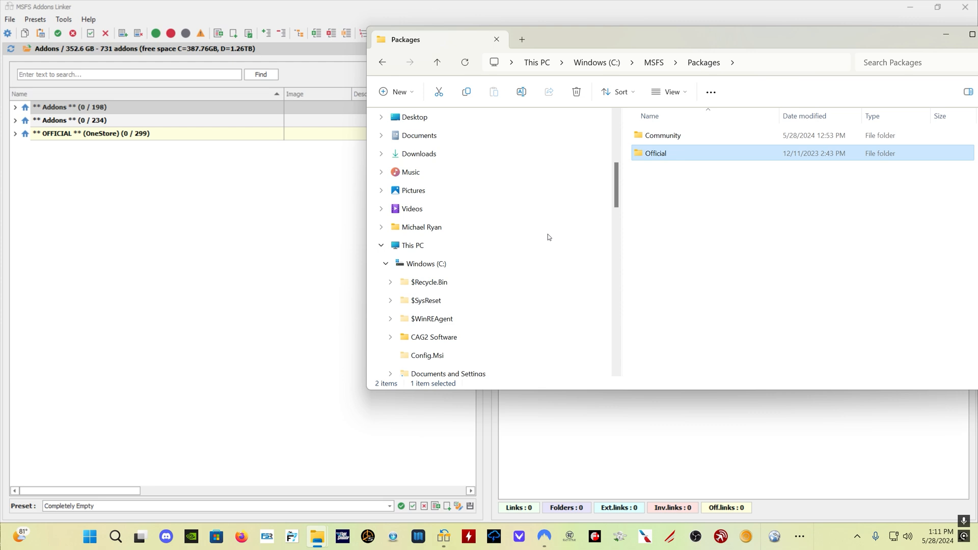
Check drive C's properties, showing 387 GB free.
right_click(427, 264)
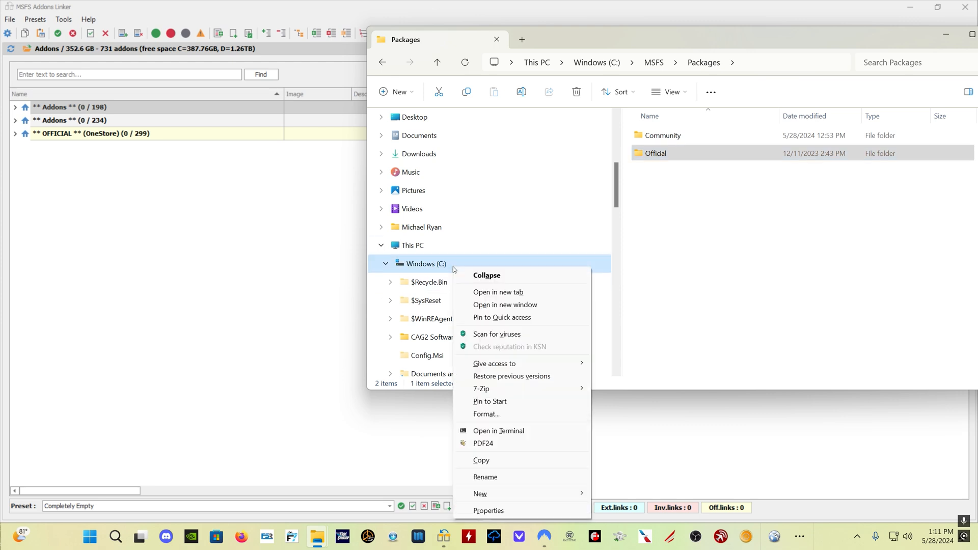
left_click(488, 510)
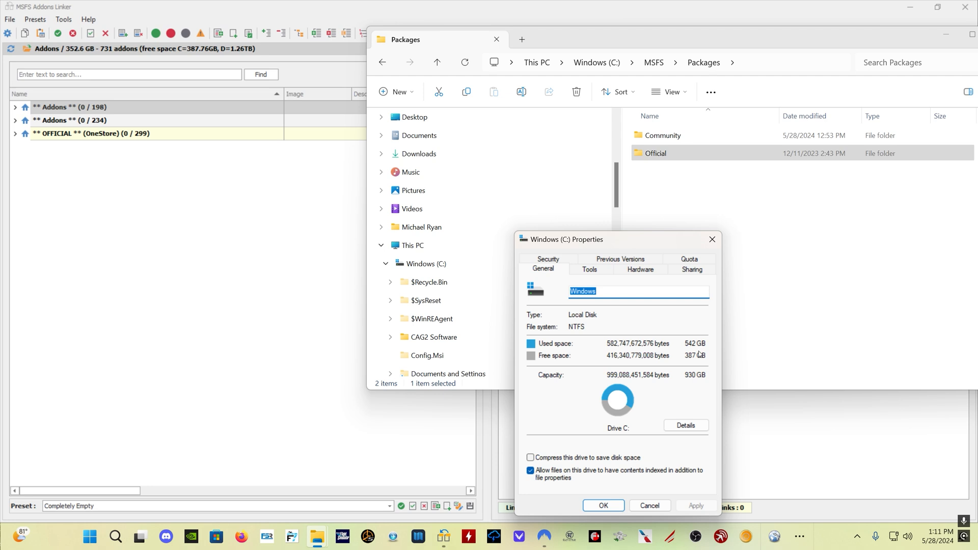
mouse_move(700, 367)
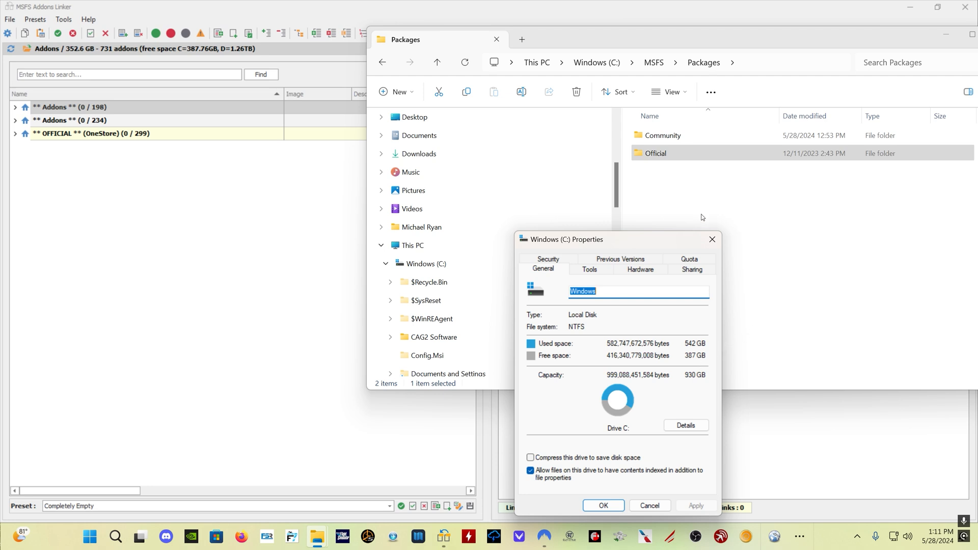
mouse_move(712, 240)
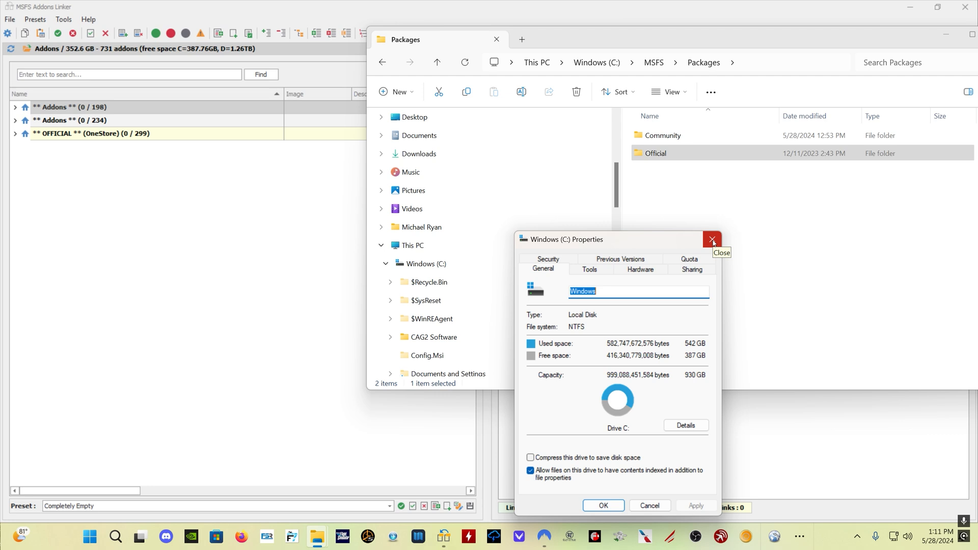
left_click(712, 240)
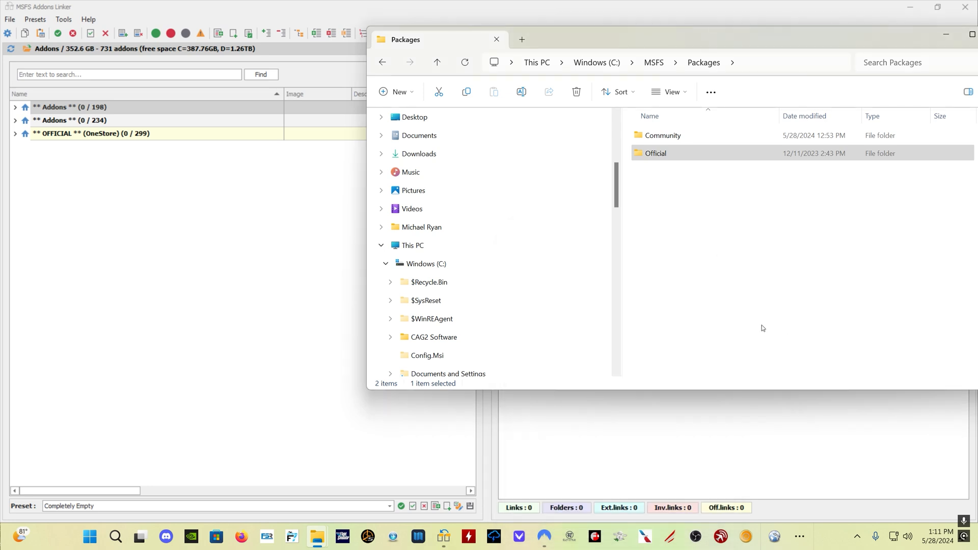
Check the C: Official folder's properties, showing 236 GB.
left_click(656, 153)
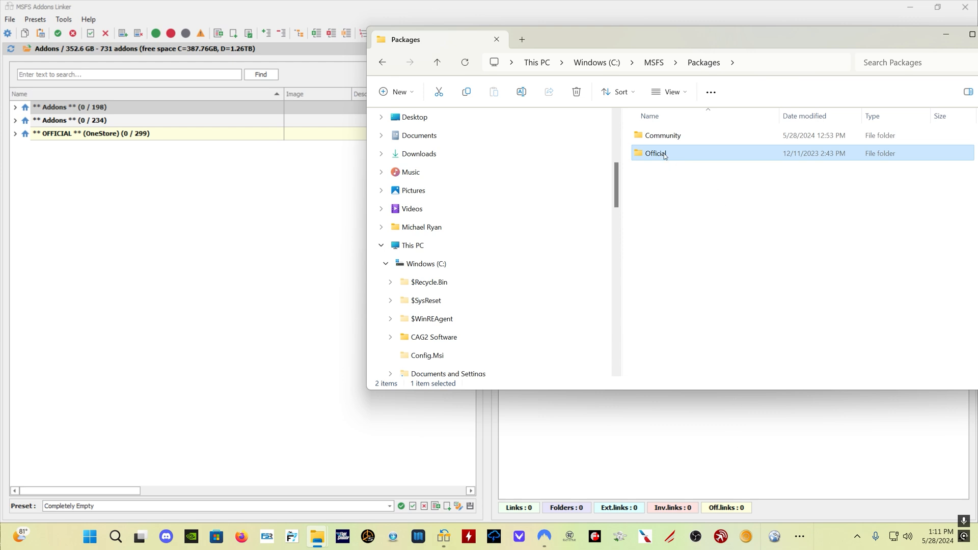
right_click(655, 154)
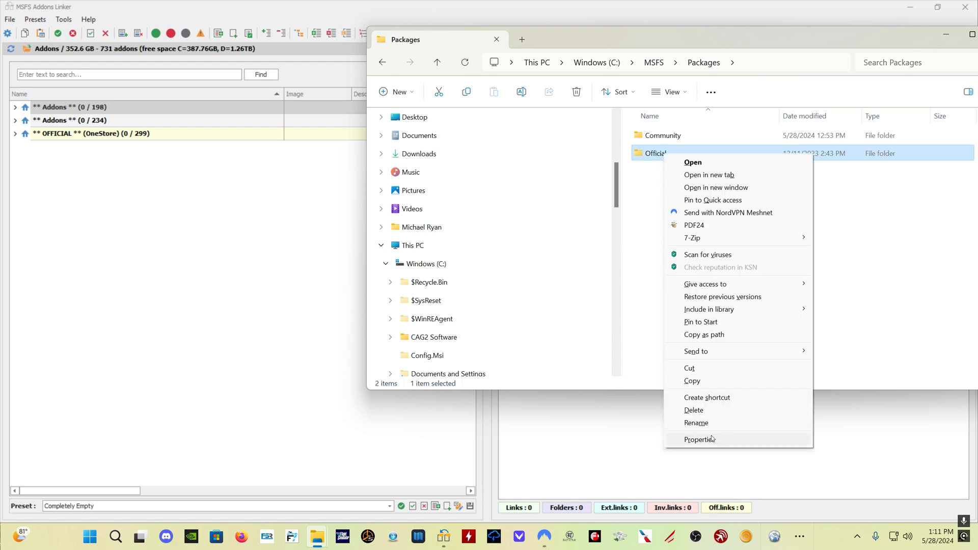
left_click(700, 440)
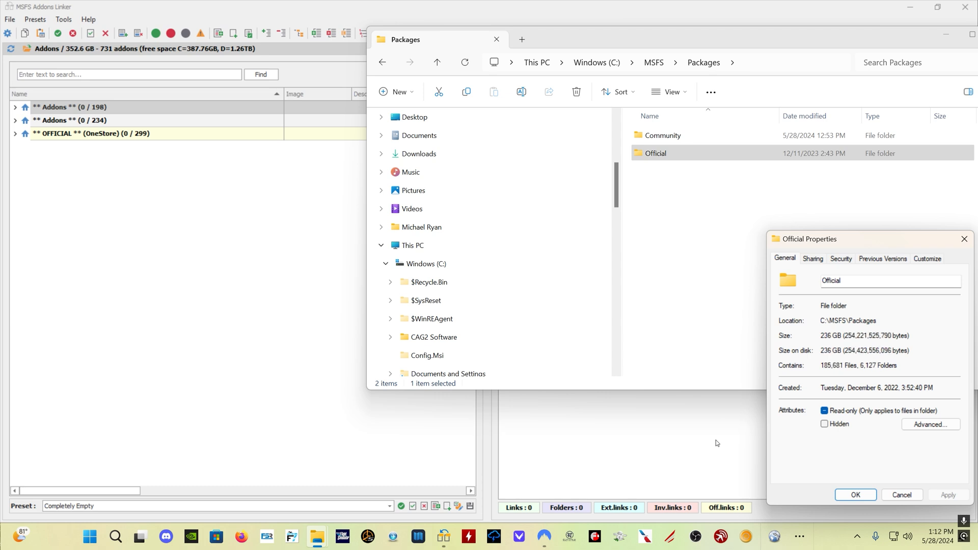
mouse_move(848, 333)
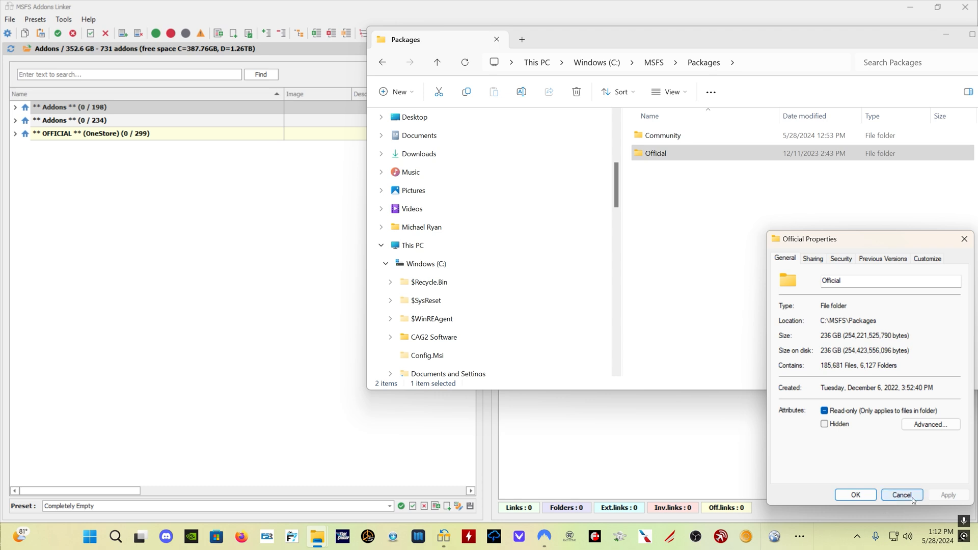
left_click(901, 495)
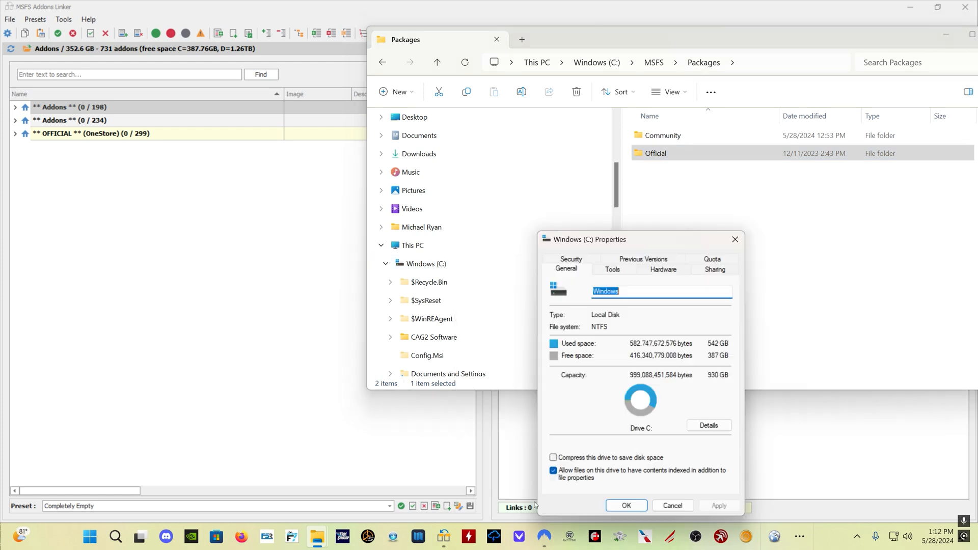
mouse_move(711, 355)
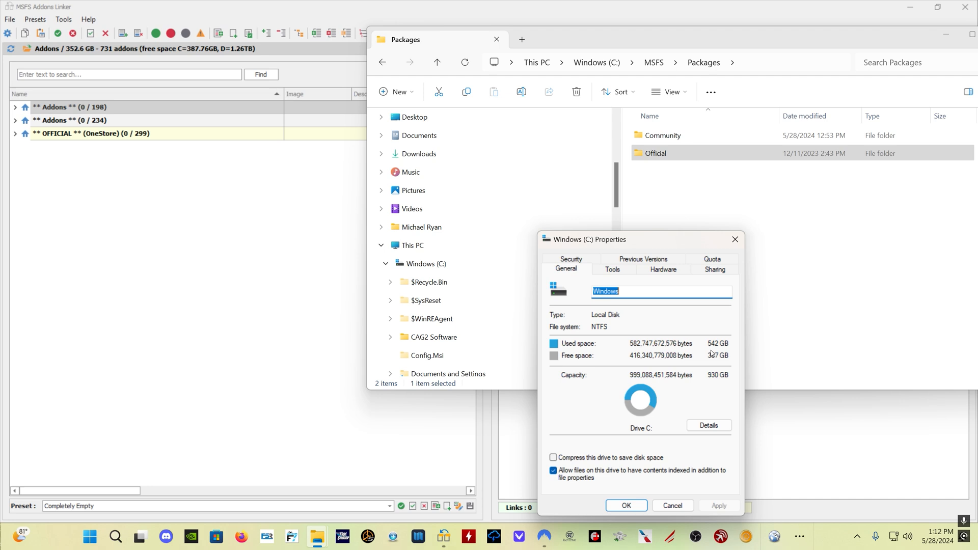
key("alt+tab")
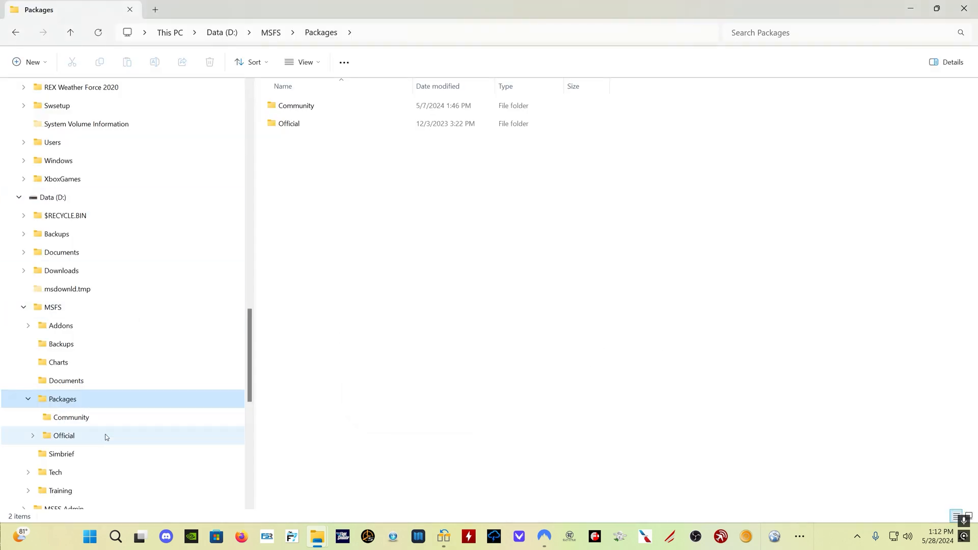
Read the D: Official folder's 89.5 GB size in its Properties dialog, then close it.
right_click(64, 436)
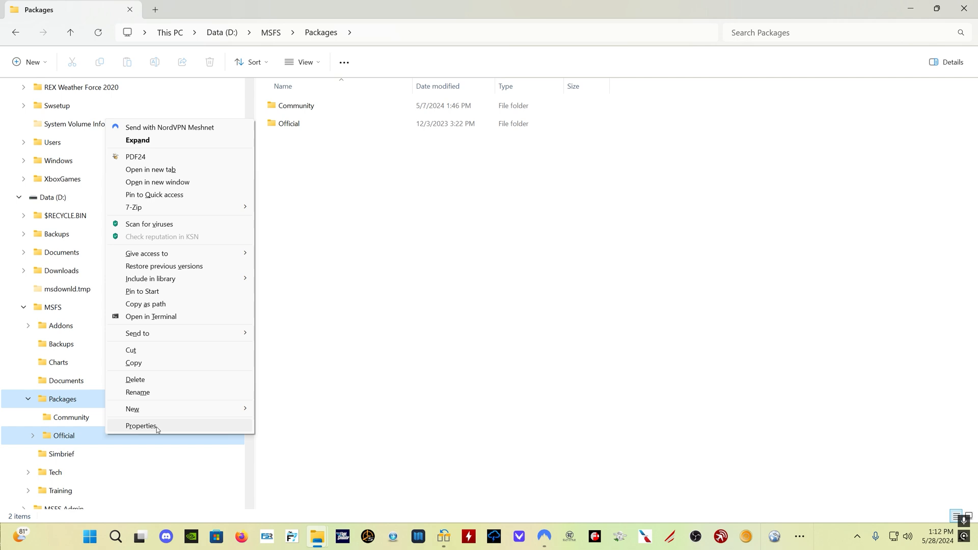
left_click(141, 426)
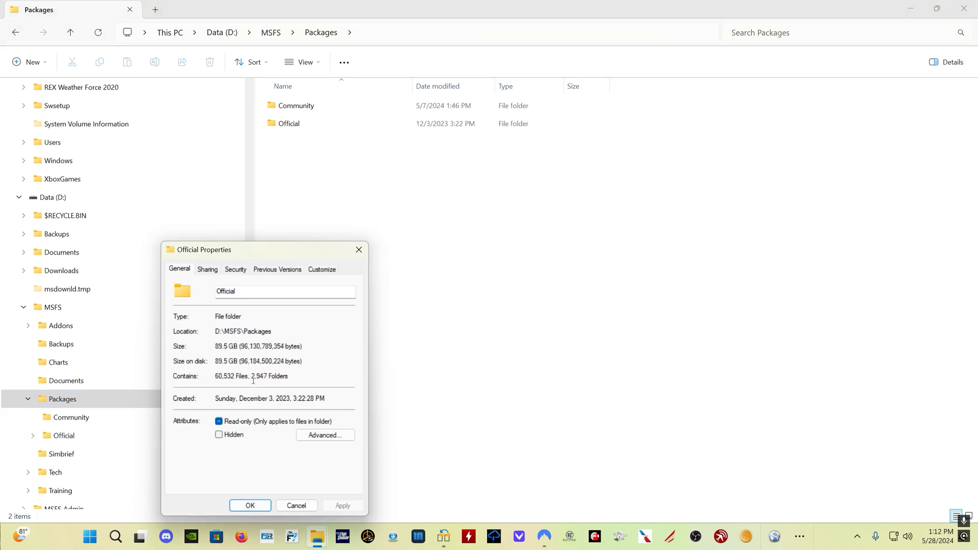
left_click(249, 506)
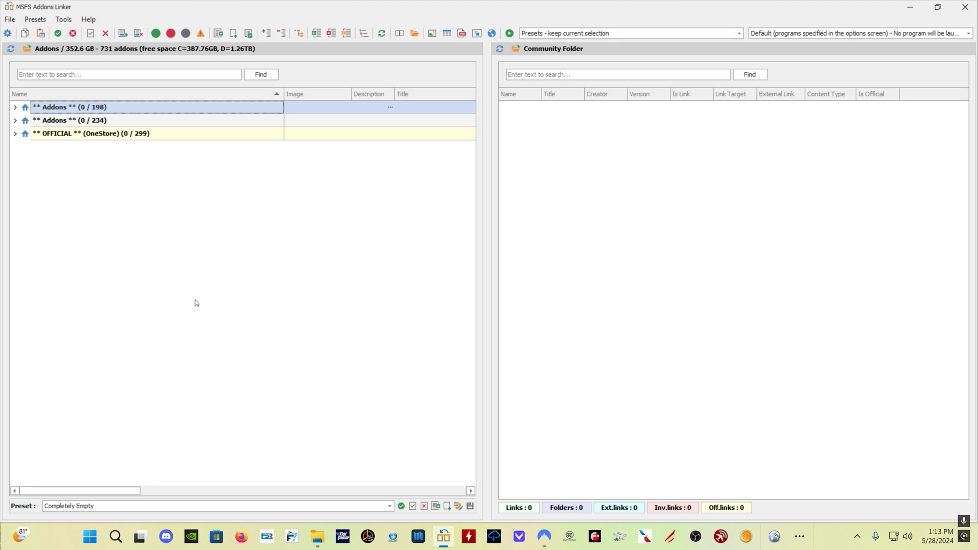
mouse_move(129, 192)
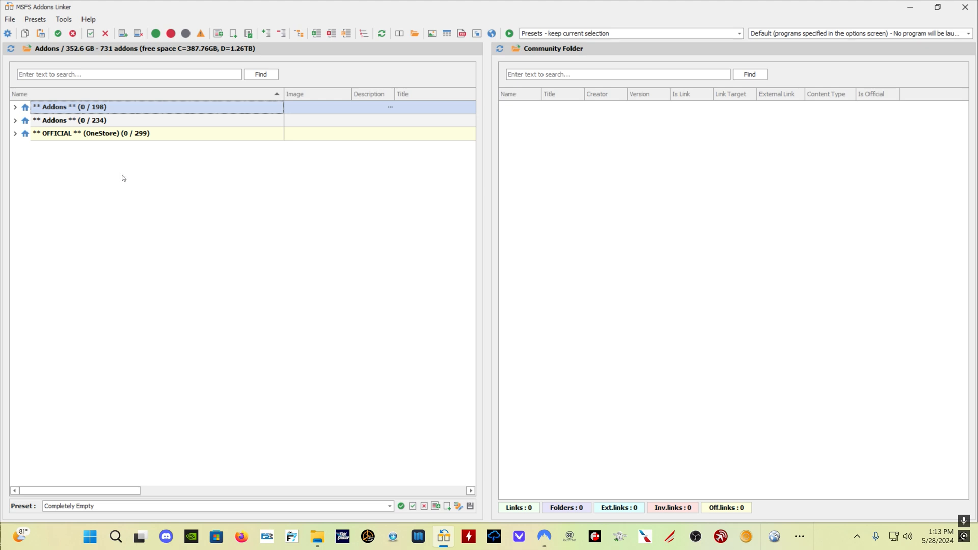
Show the Advanced tab of Tools > Options with Official folder link creation enabled.
left_click(63, 19)
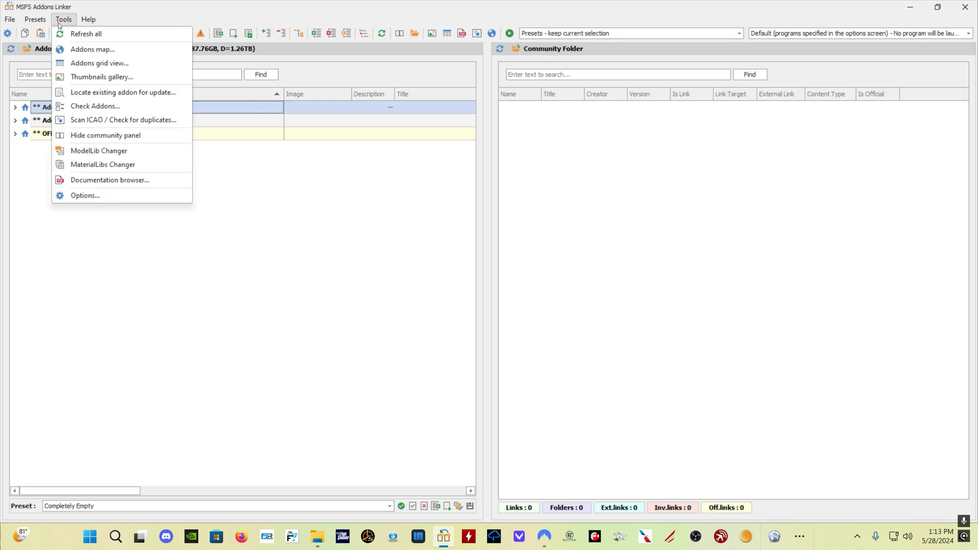
mouse_move(86, 198)
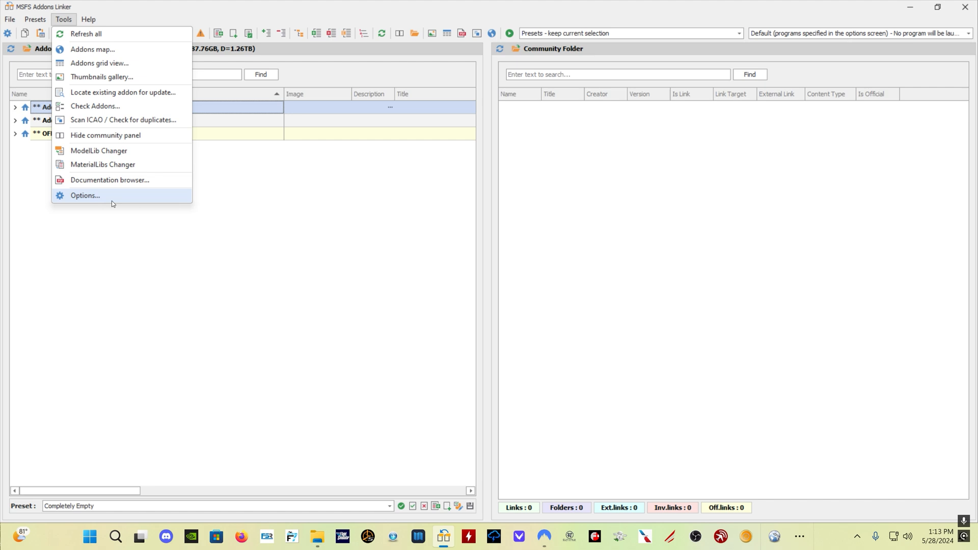
left_click(85, 195)
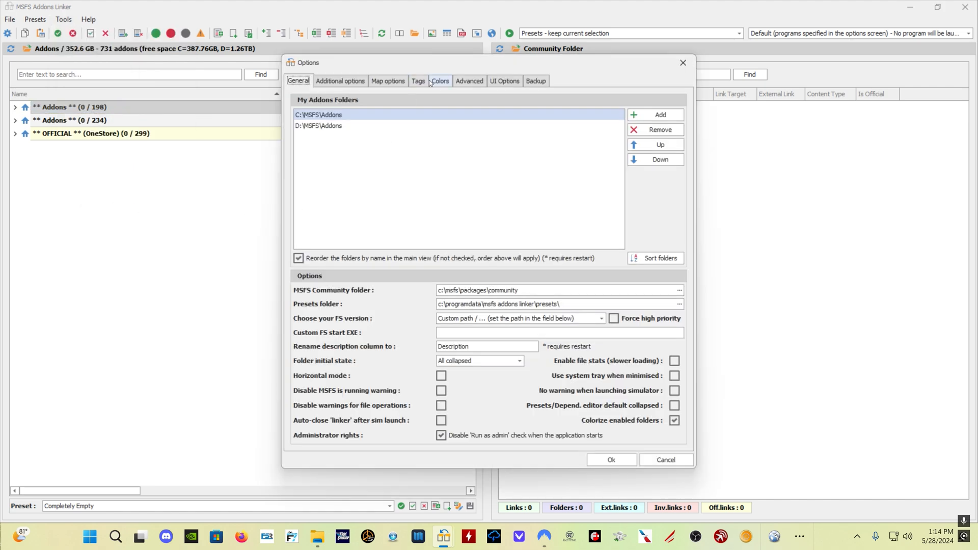
left_click(470, 80)
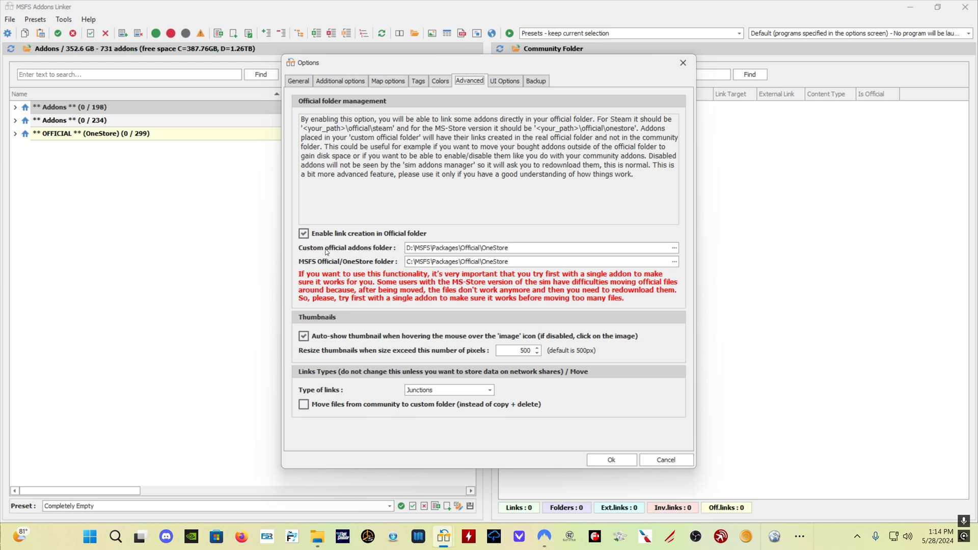
mouse_move(317, 251)
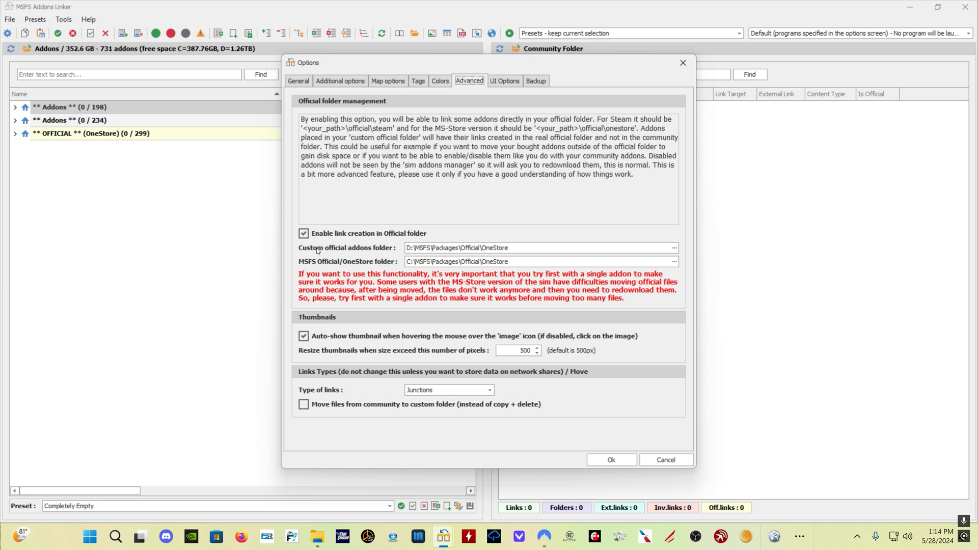
mouse_move(417, 240)
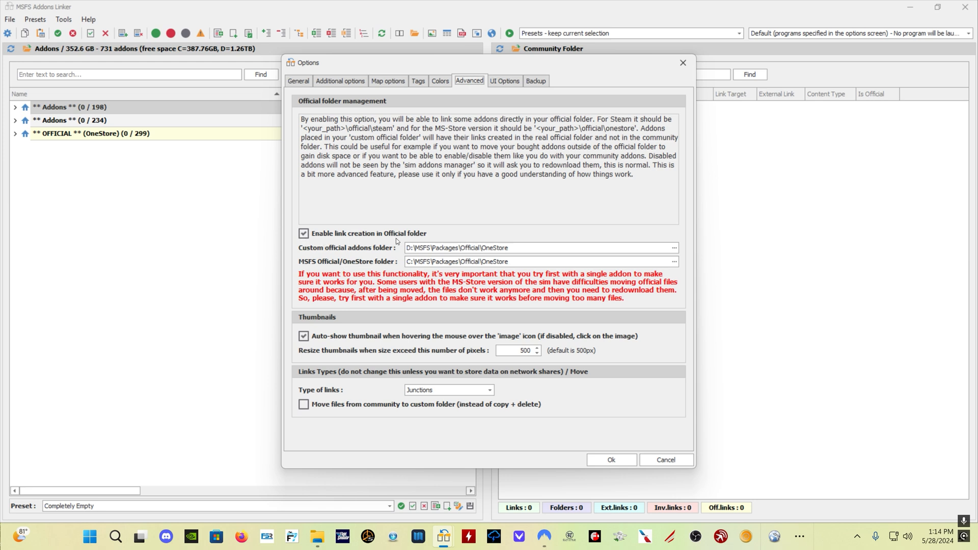
mouse_move(375, 266)
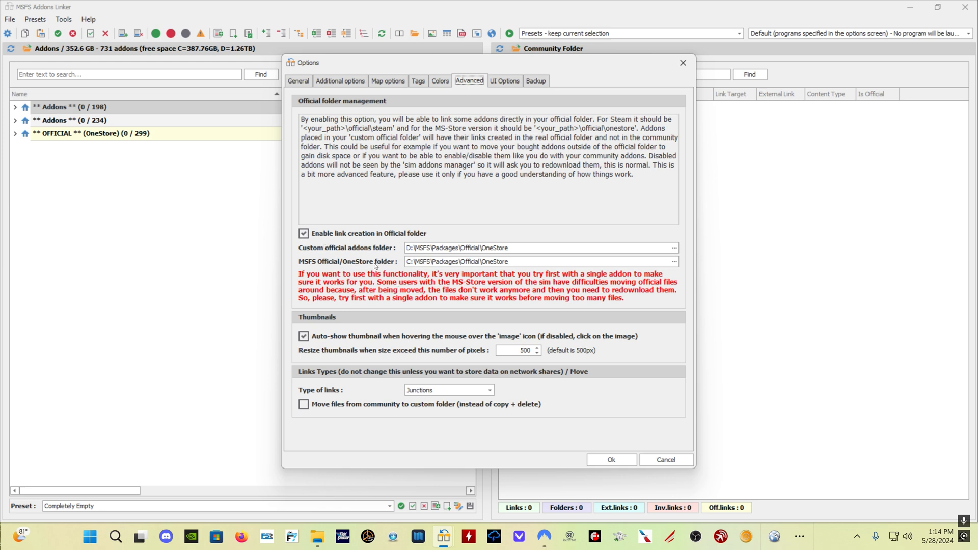
mouse_move(439, 272)
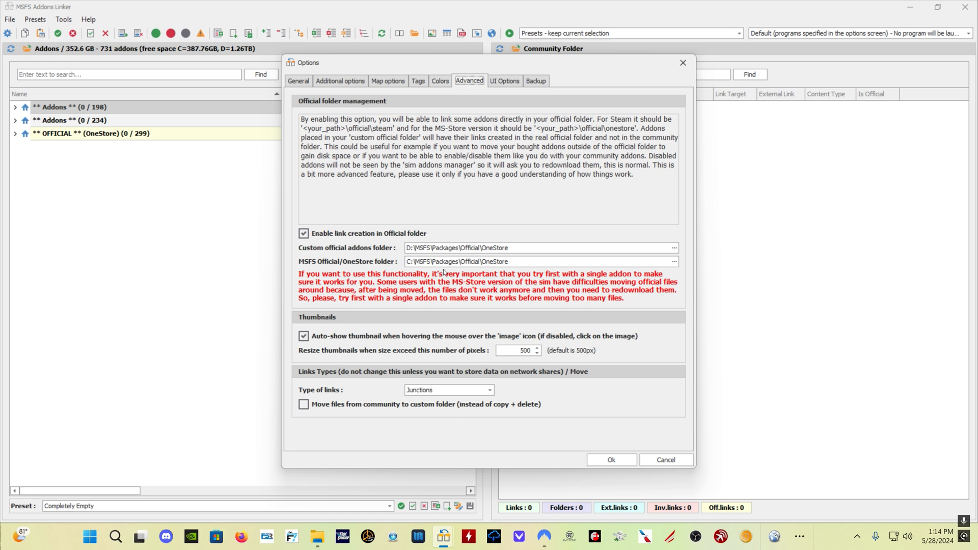
mouse_move(472, 270)
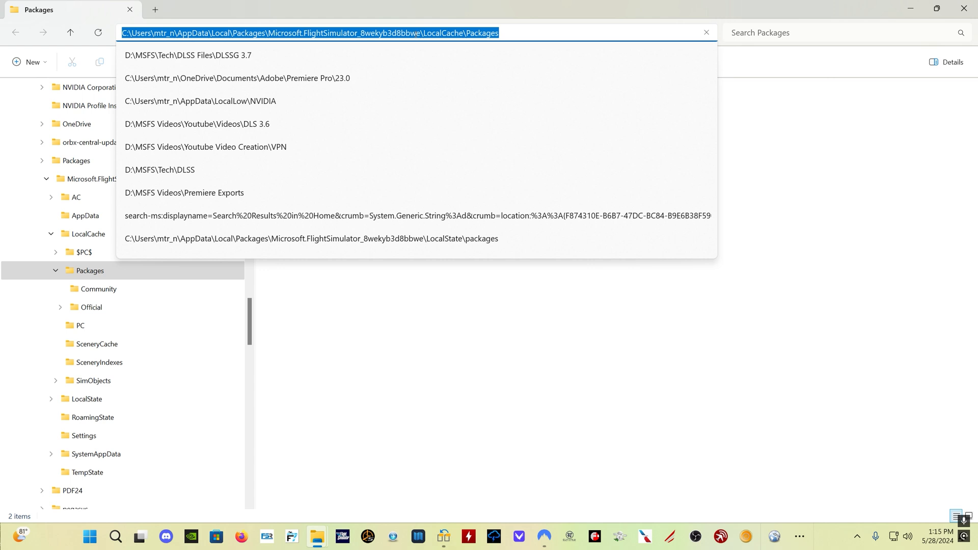
Browse to LocalCache\Packages\Official\OneStore and confirm it is empty.
left_click(487, 33)
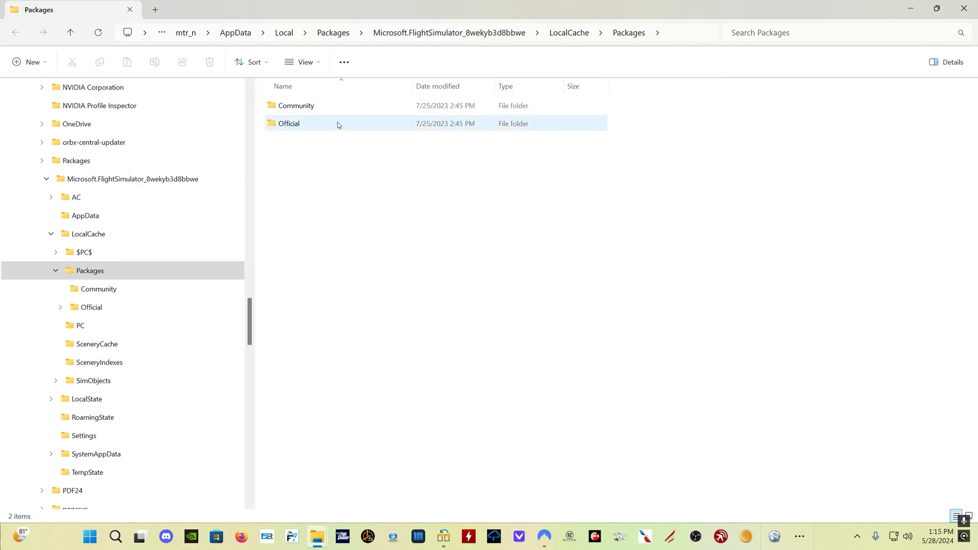
double_click(289, 123)
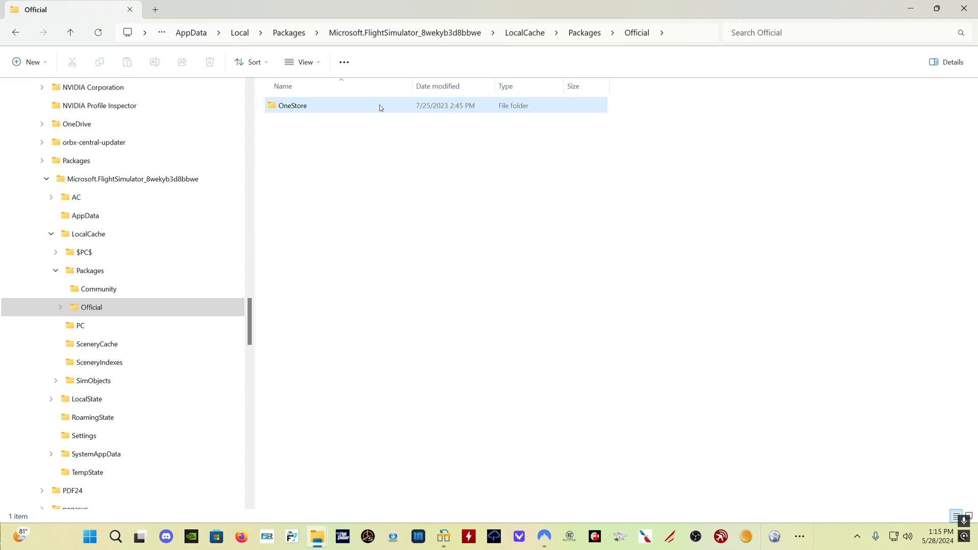
double_click(292, 105)
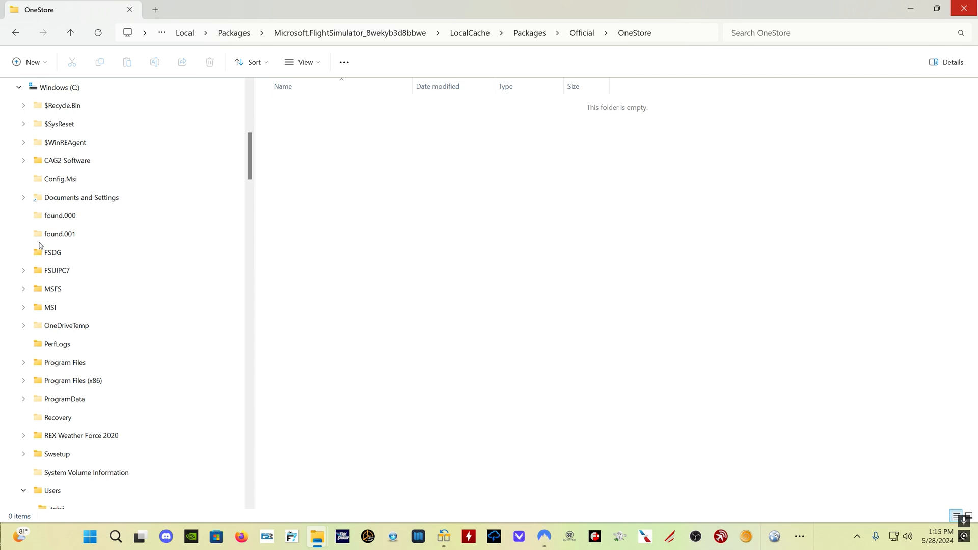
left_click(52, 289)
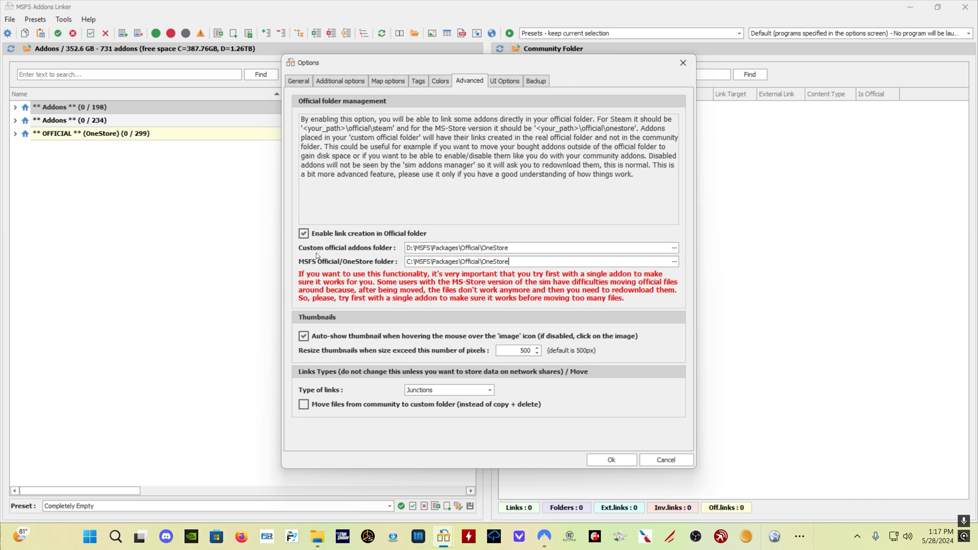
mouse_move(377, 253)
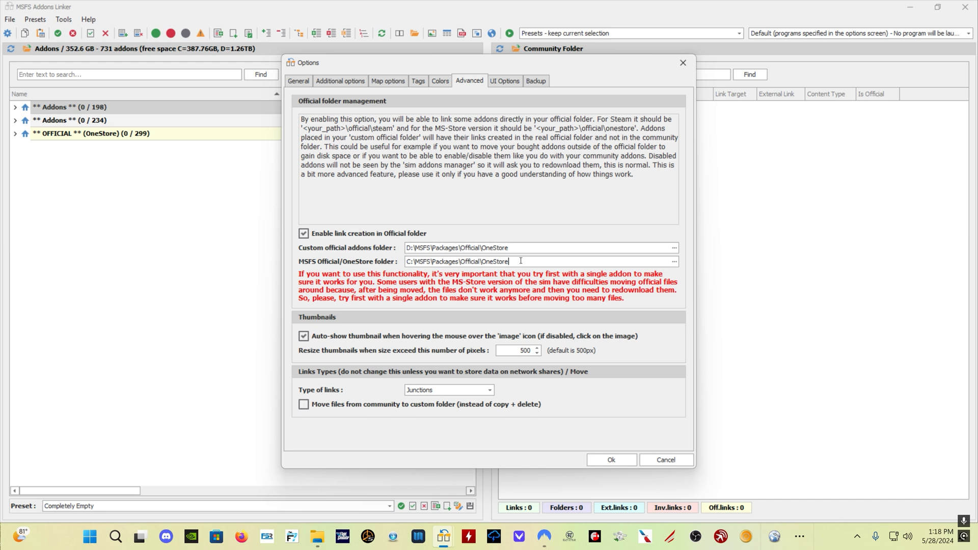
Check the C:\MSFS\Packages\Official\OneStore path and cancel the folder browser unchanged.
triple_click(458, 261)
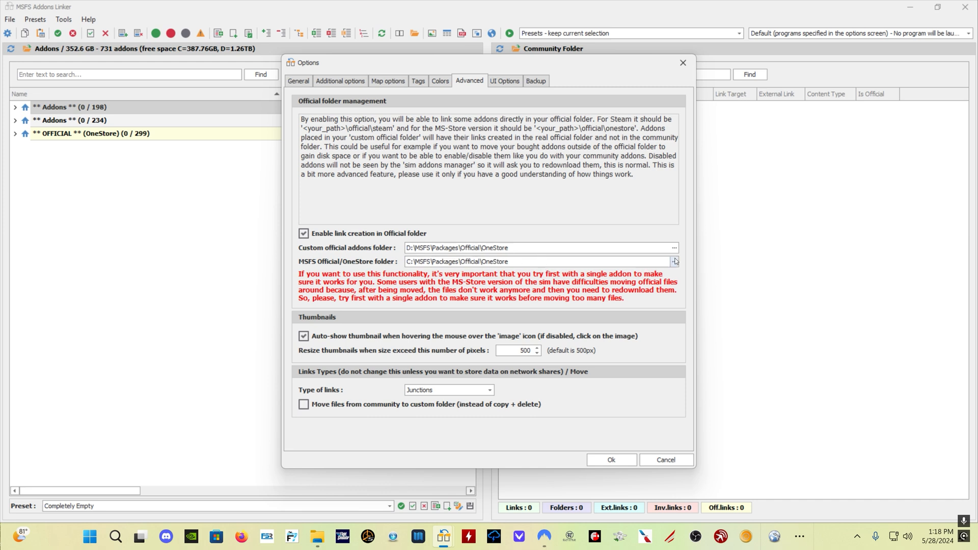
left_click(674, 262)
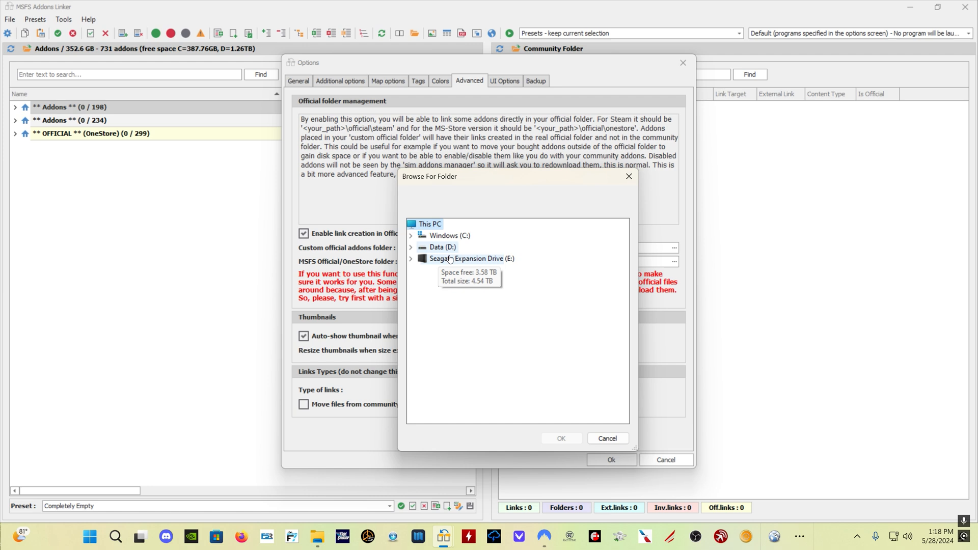
mouse_move(628, 177)
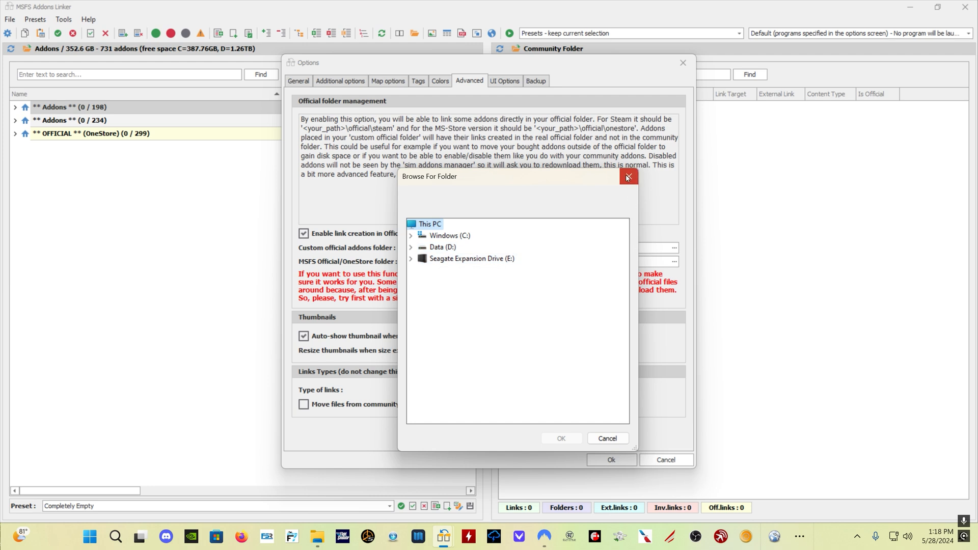
left_click(628, 177)
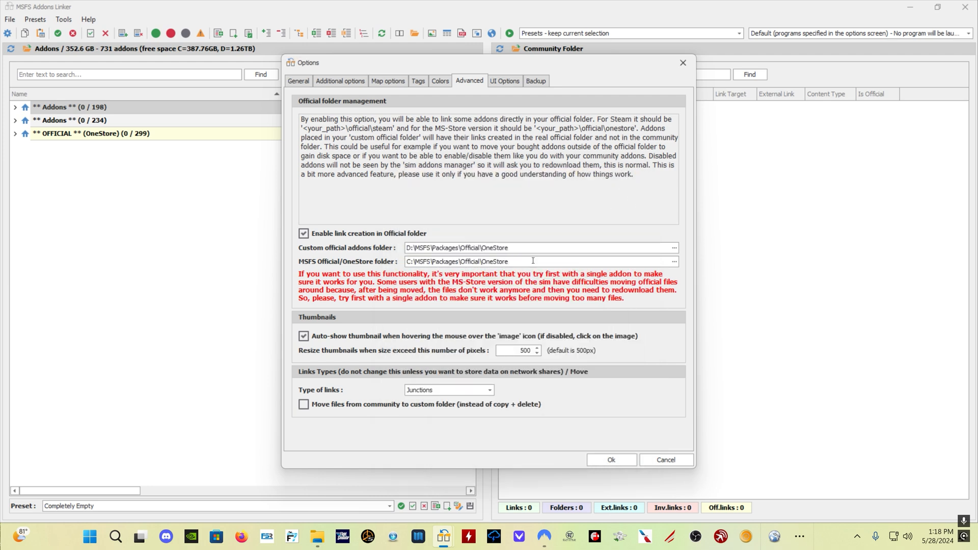
mouse_move(669, 249)
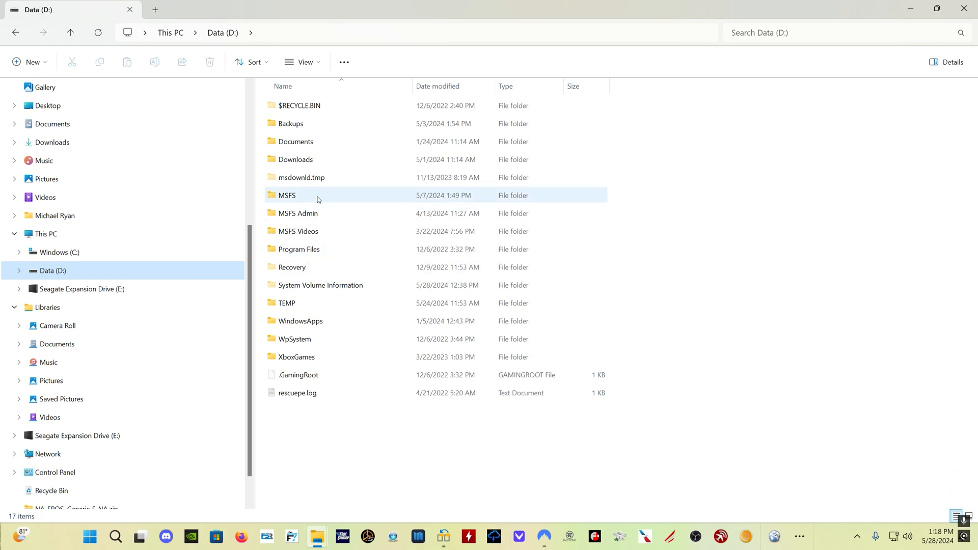
Navigate File Explorer to D:\MSFS\Packages\Official\OneStore.
double_click(287, 195)
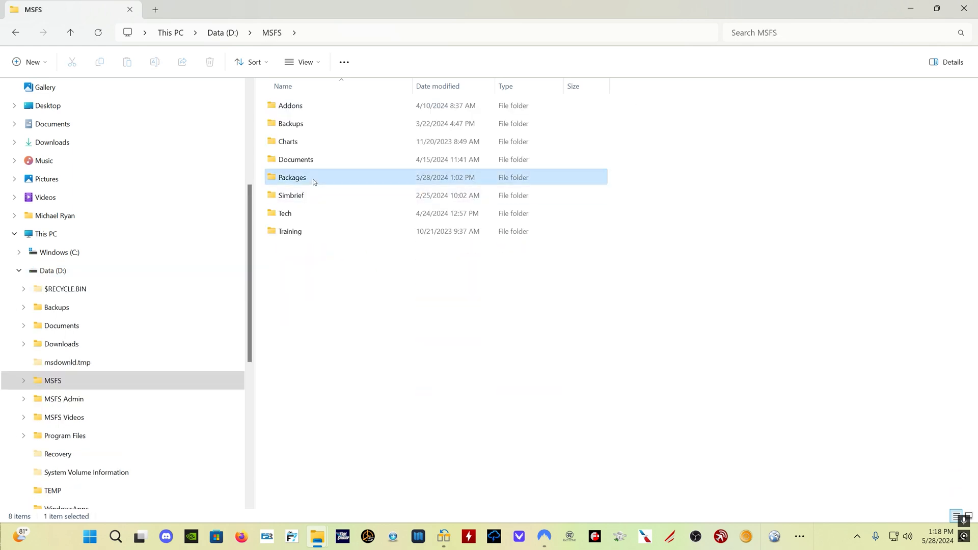
double_click(292, 177)
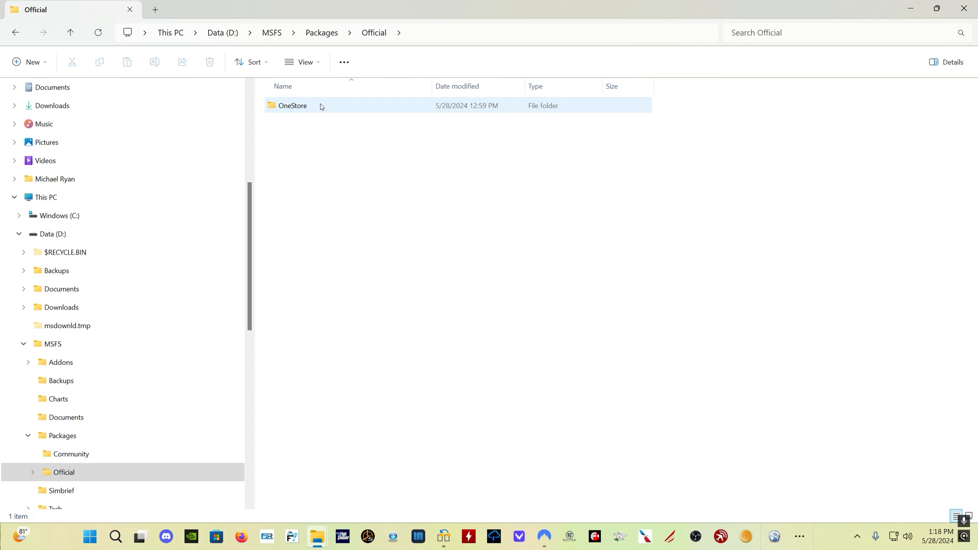
double_click(292, 106)
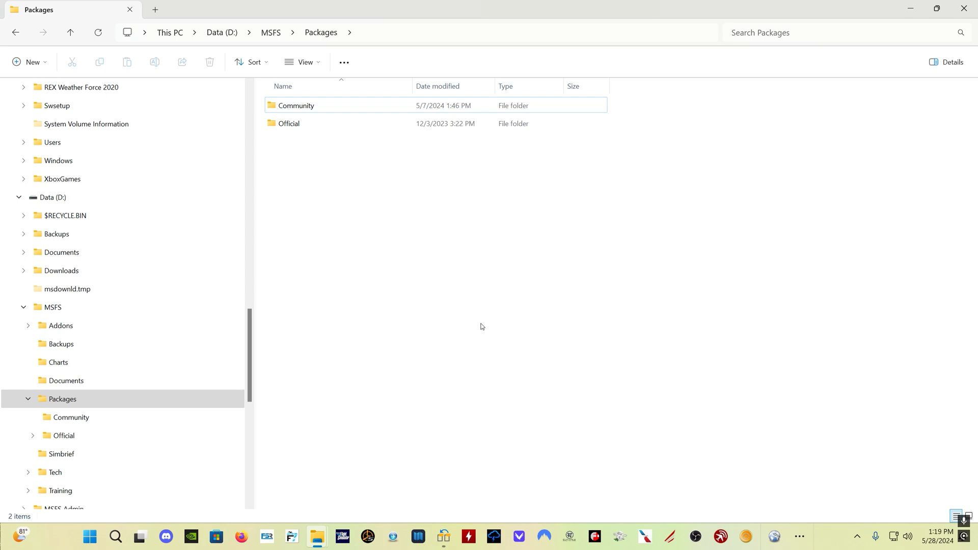
key("alt+tab")
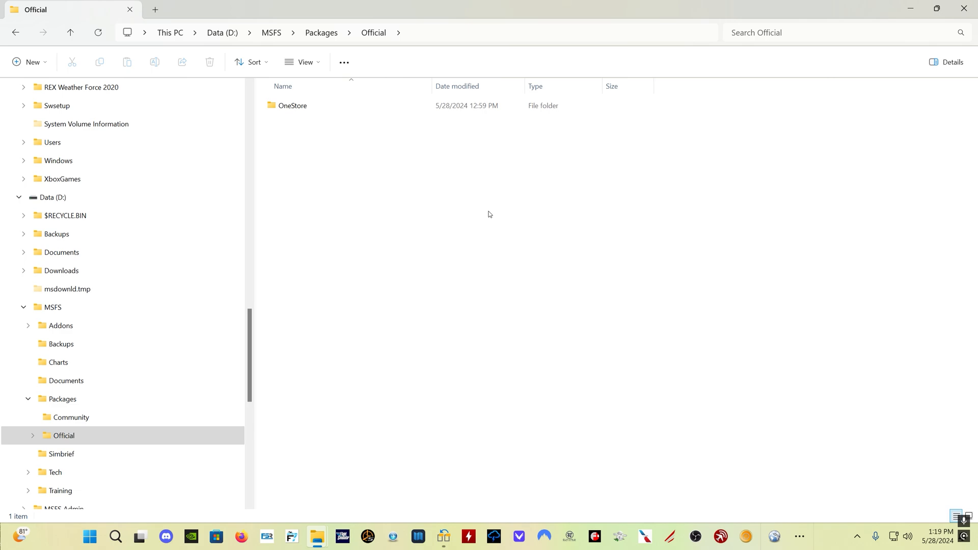
double_click(292, 105)
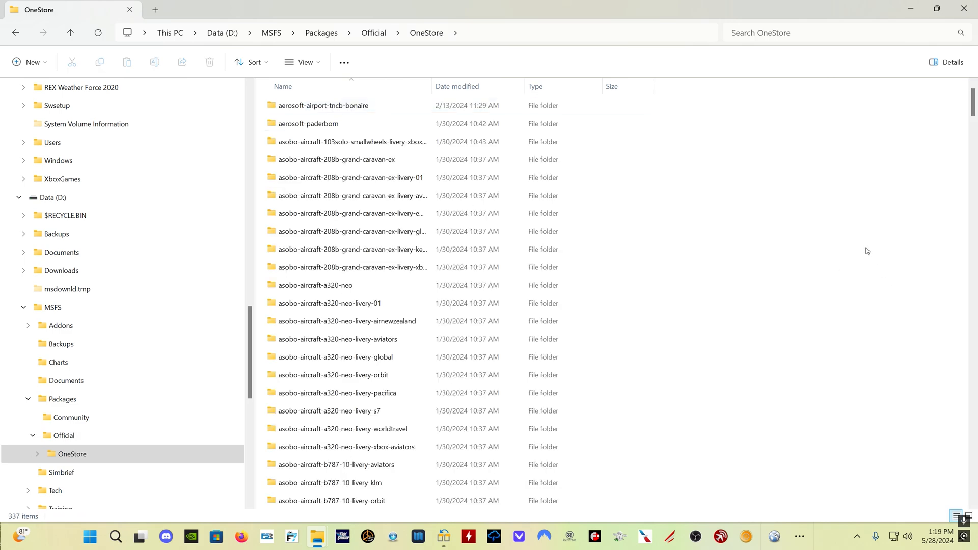
key("alt+tab")
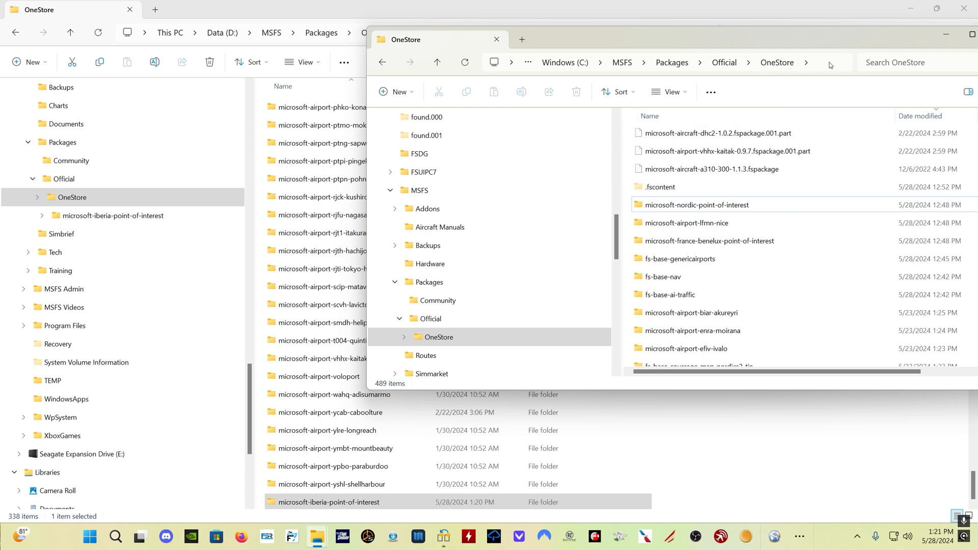
left_click(496, 40)
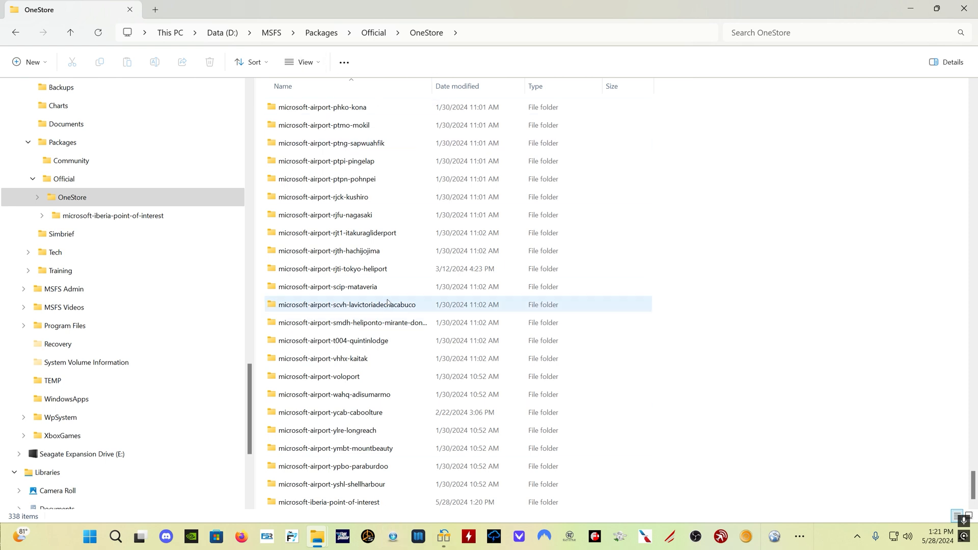
mouse_move(632, 301)
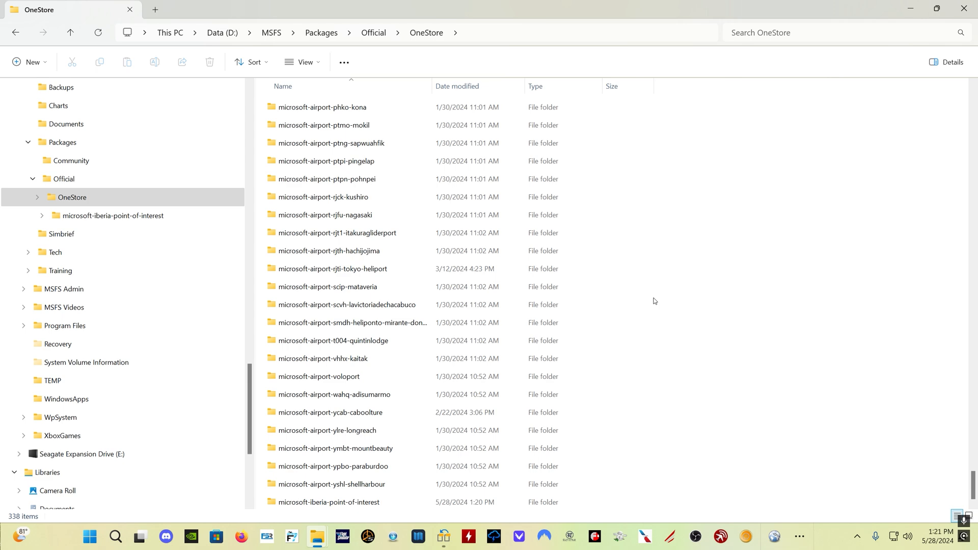
mouse_move(723, 262)
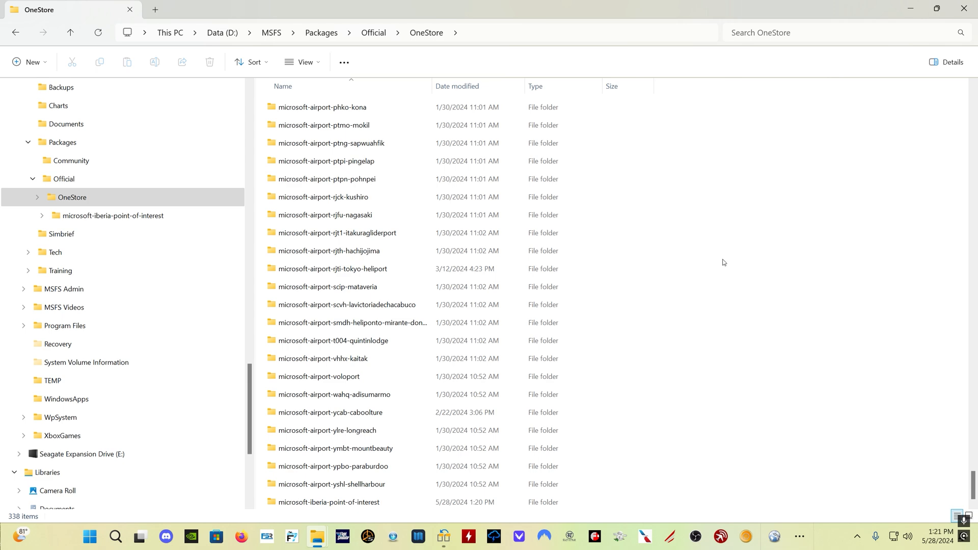
Move microsoft-iberia-point-of-interest from the C: OneStore window into the D: OneStore folder.
scroll("up", 3)
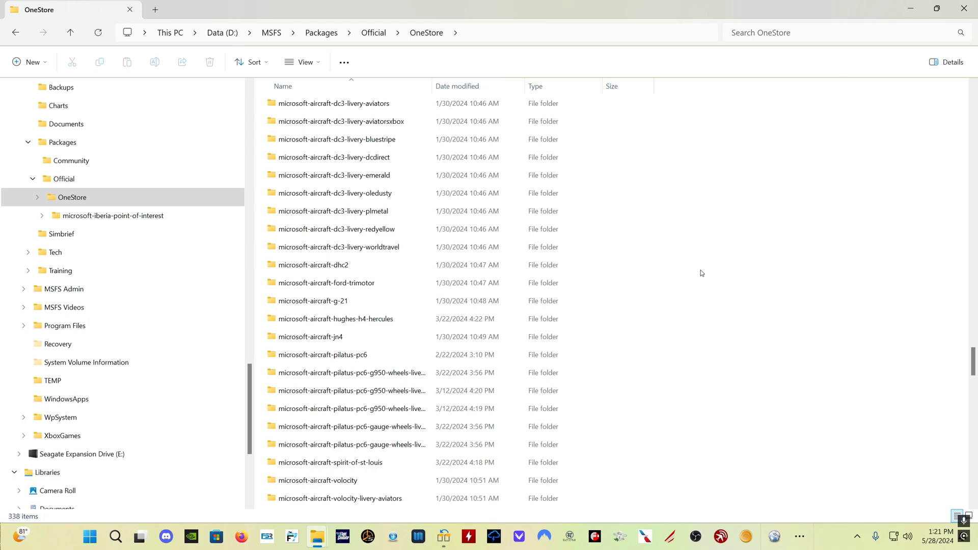
key("alt+tab")
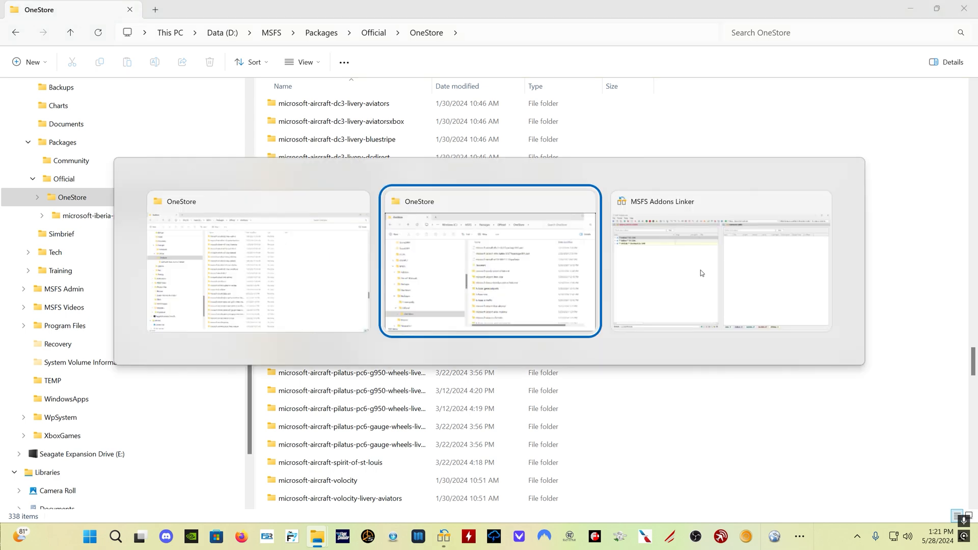
left_click(489, 262)
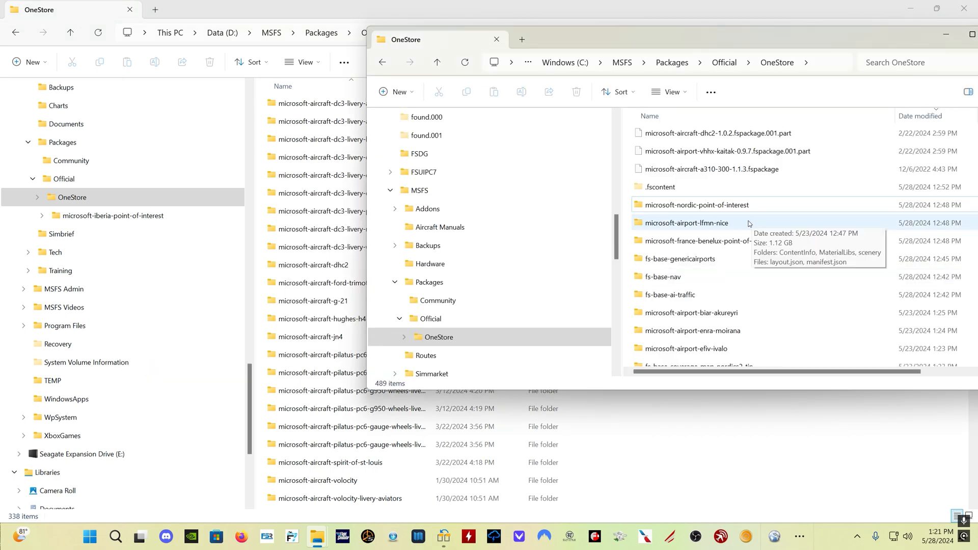
right_click(696, 205)
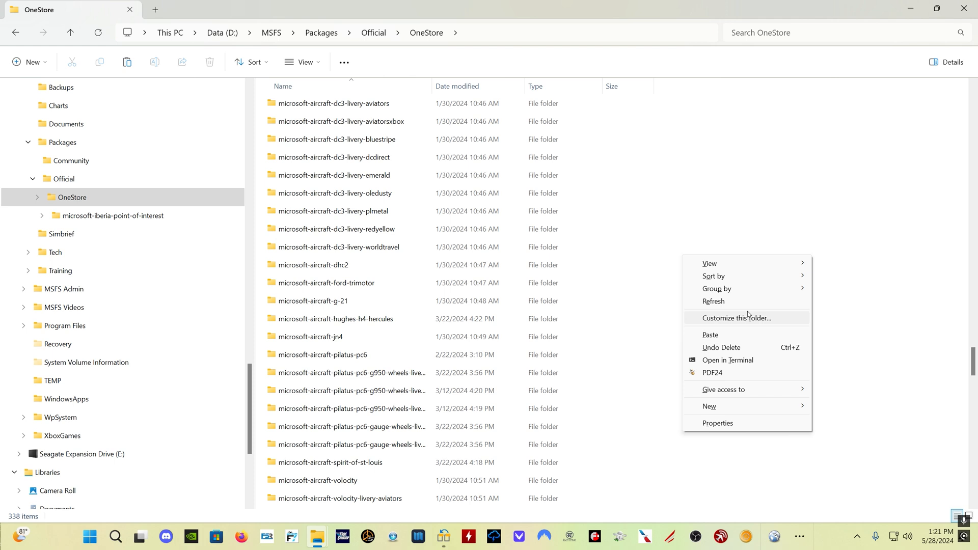
left_click(710, 335)
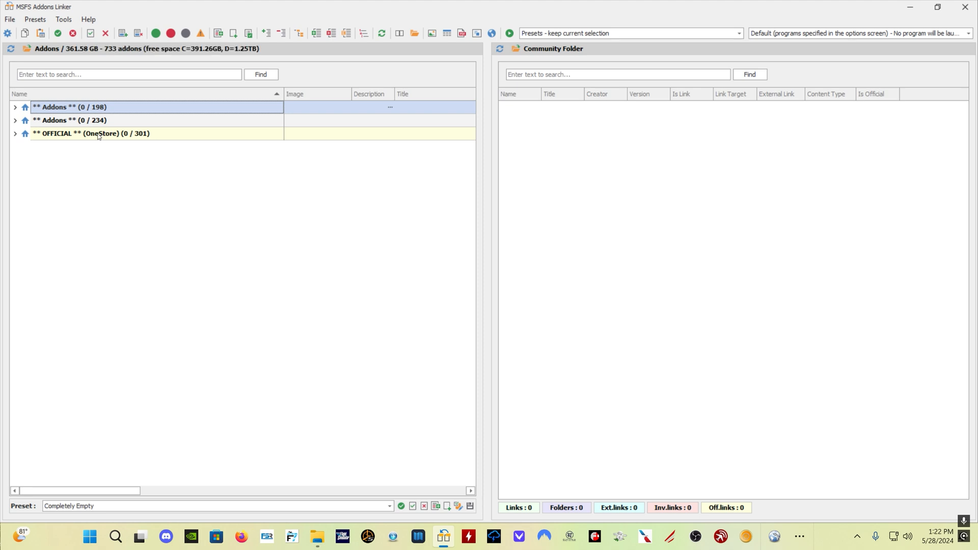
mouse_move(127, 138)
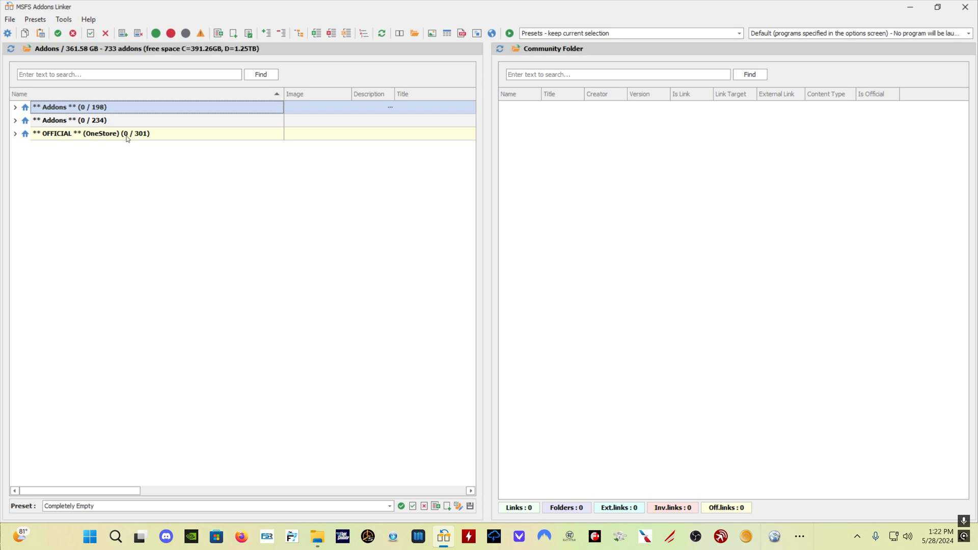
Expand OFFICIAL (OneStore) and tick microsoft-nordic-point-of-interest to link it.
left_click(14, 134)
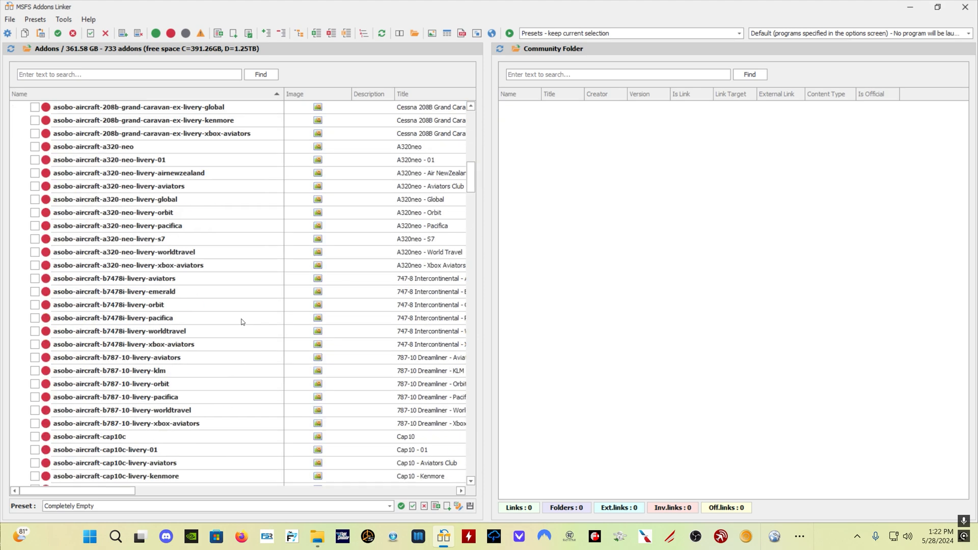
scroll("down", 3)
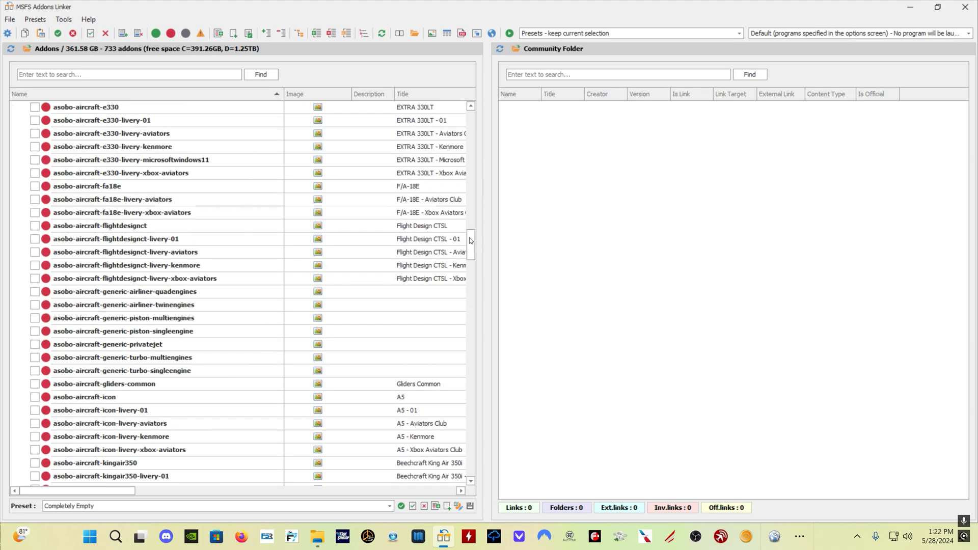
scroll("down", 3)
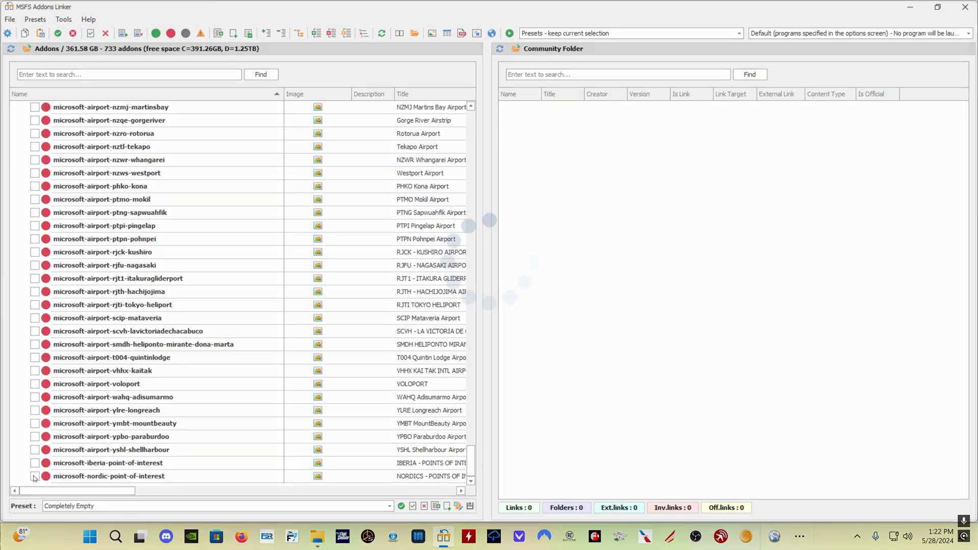
left_click(35, 478)
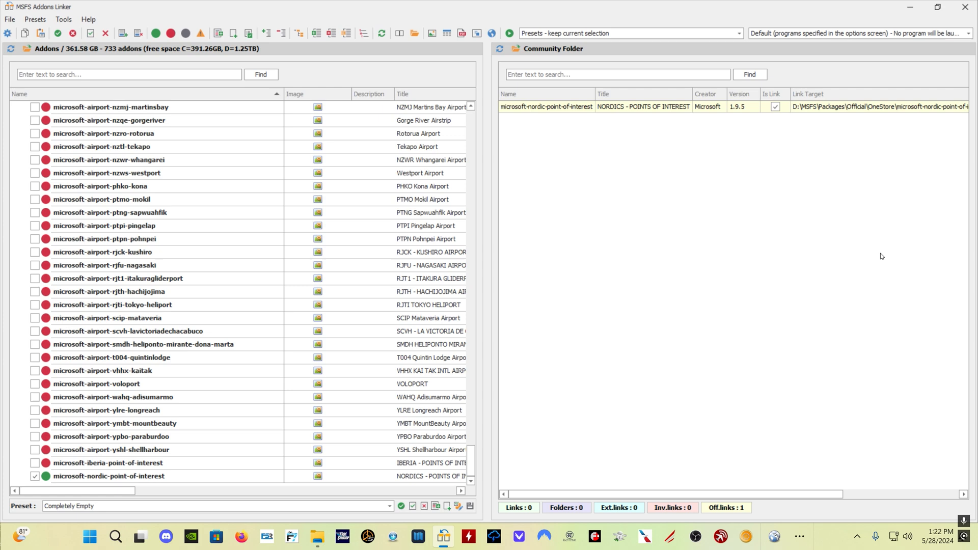
mouse_move(585, 110)
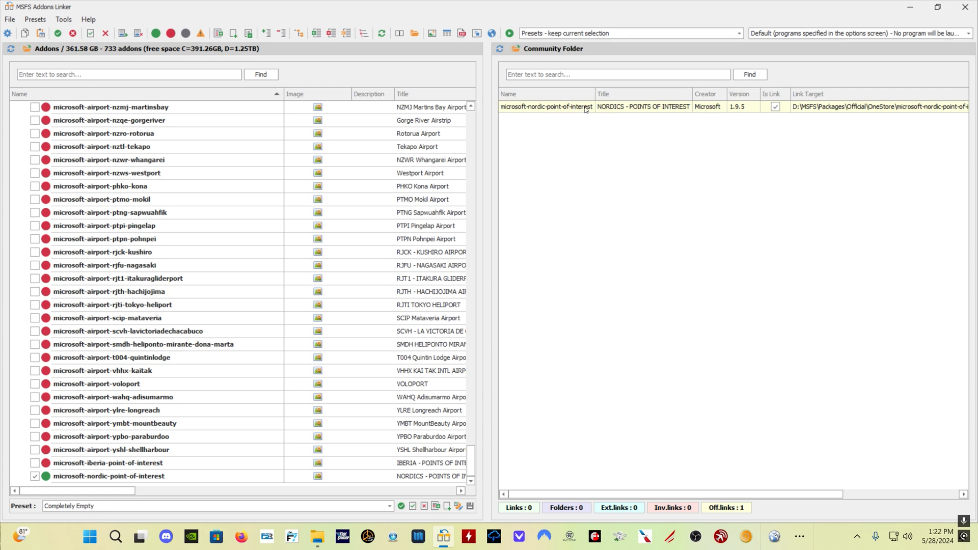
mouse_move(561, 112)
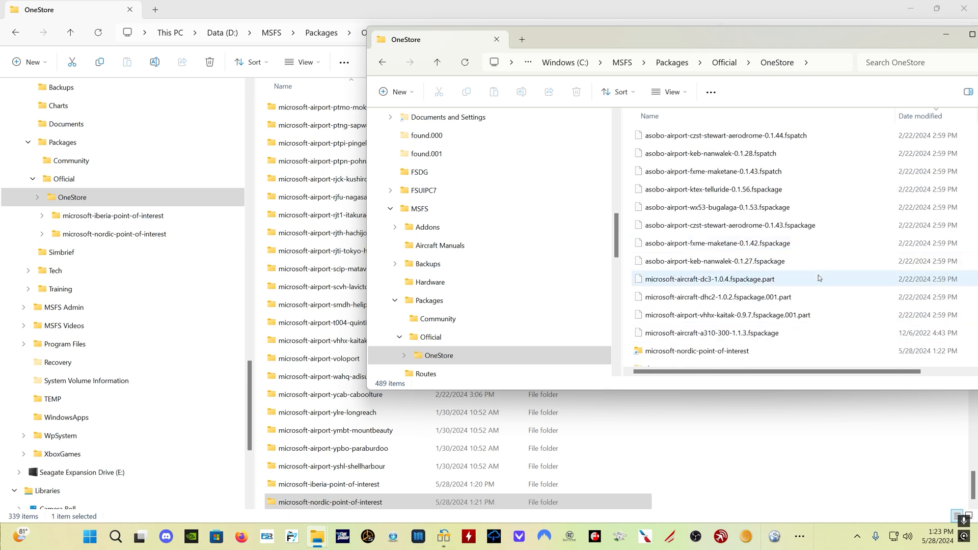
Move all remaining C: OneStore packages into D: OneStore, reaching 793 items.
key("ctrl+a")
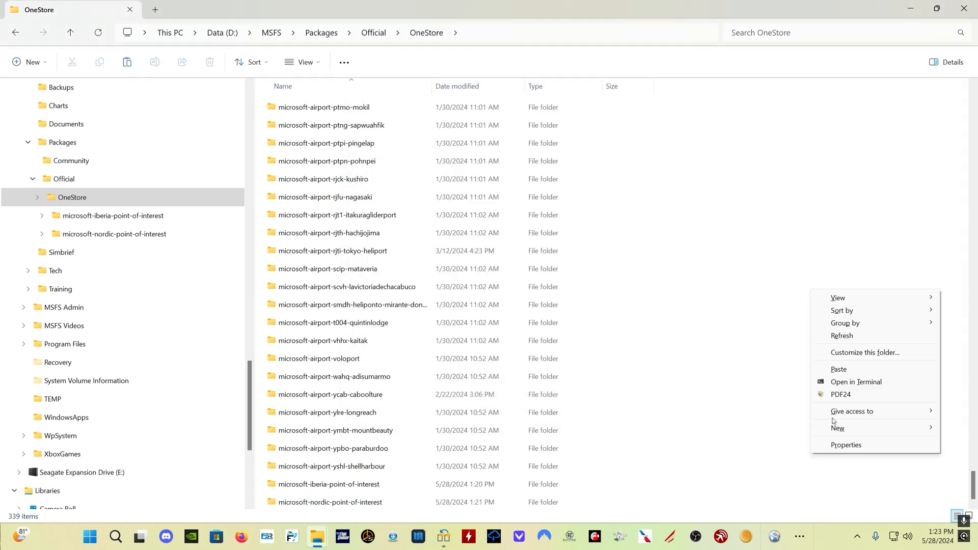
left_click(859, 367)
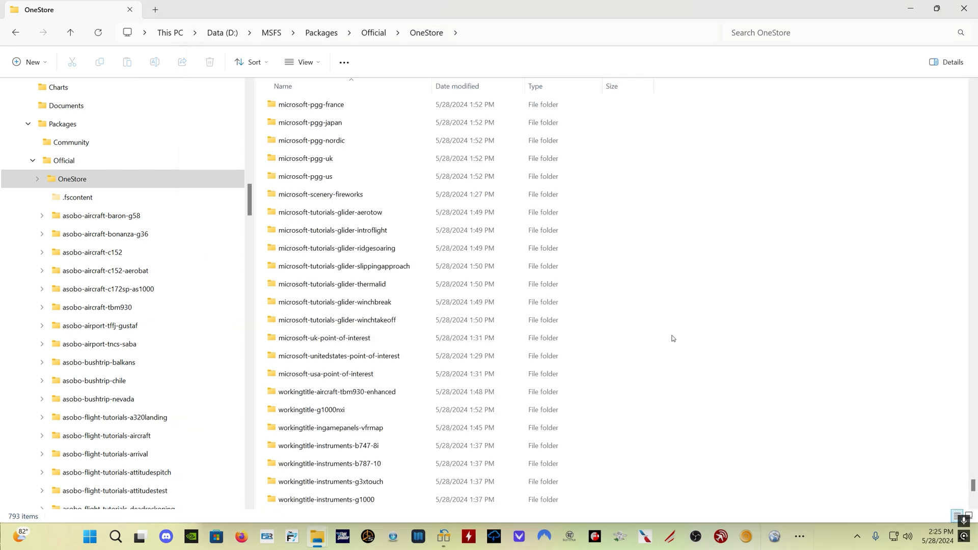
mouse_move(694, 273)
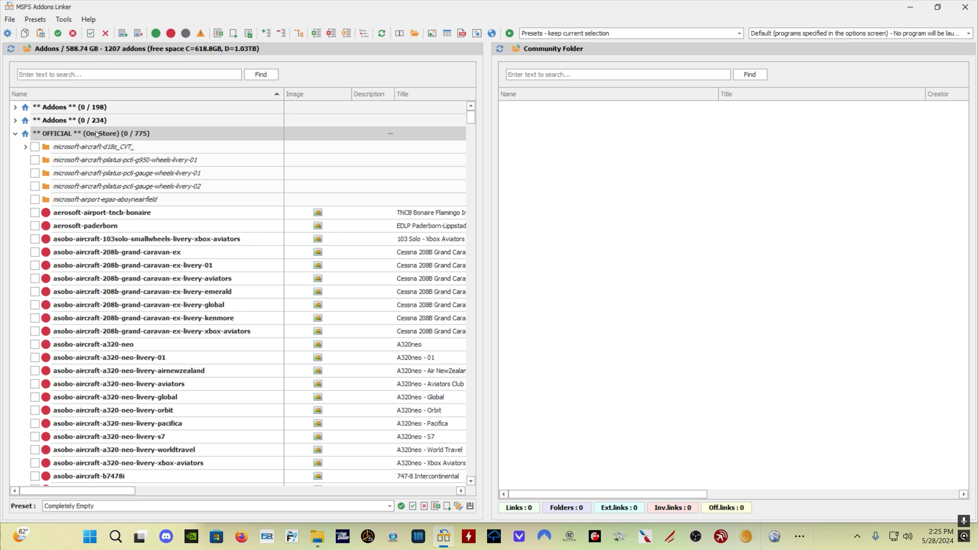
mouse_move(97, 134)
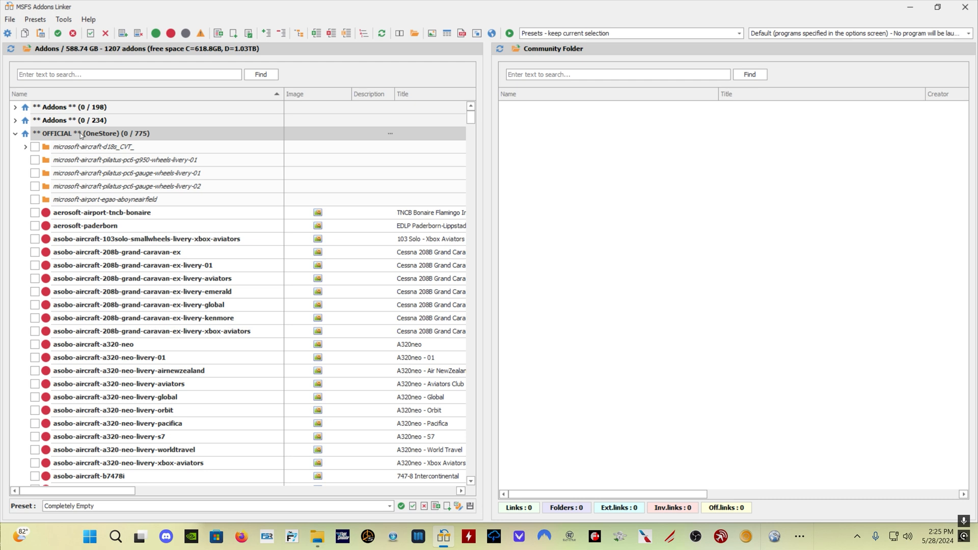
Enable all 775 addons in the OFFICIAL (OneStore) folder from its context menu.
right_click(81, 133)
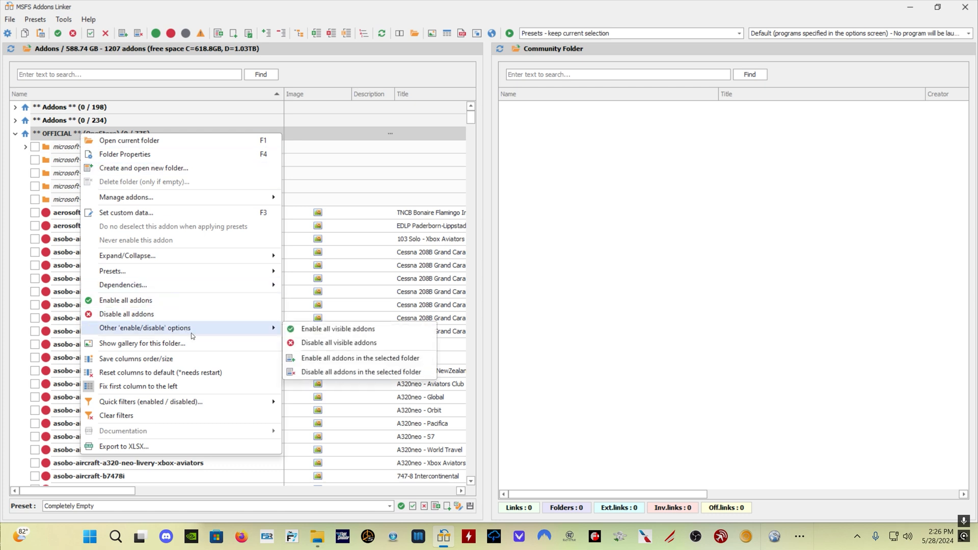
mouse_move(193, 336)
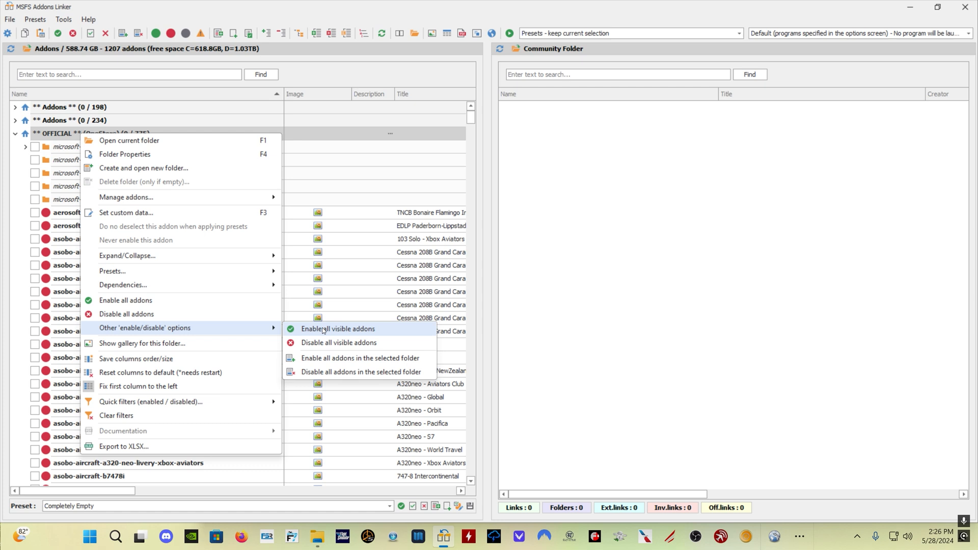
mouse_move(349, 372)
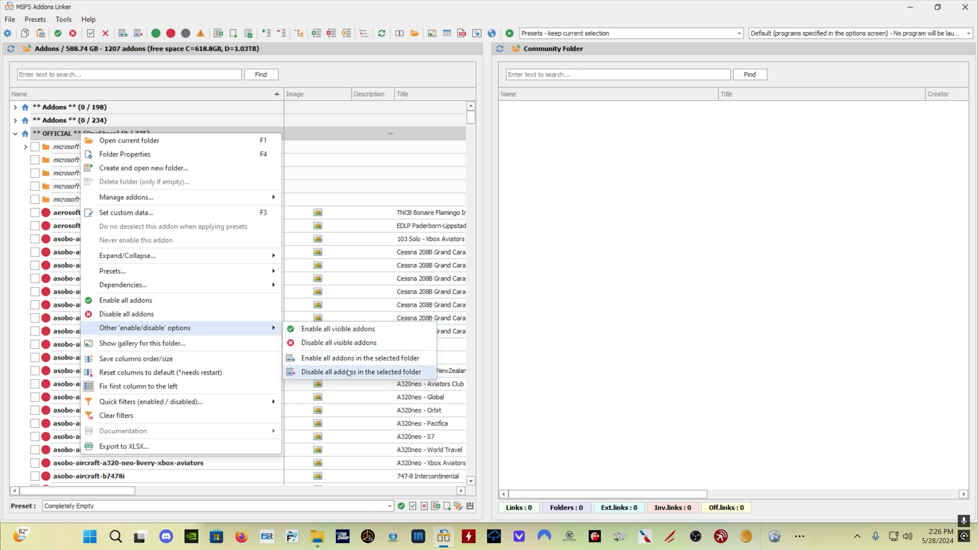
mouse_move(361, 358)
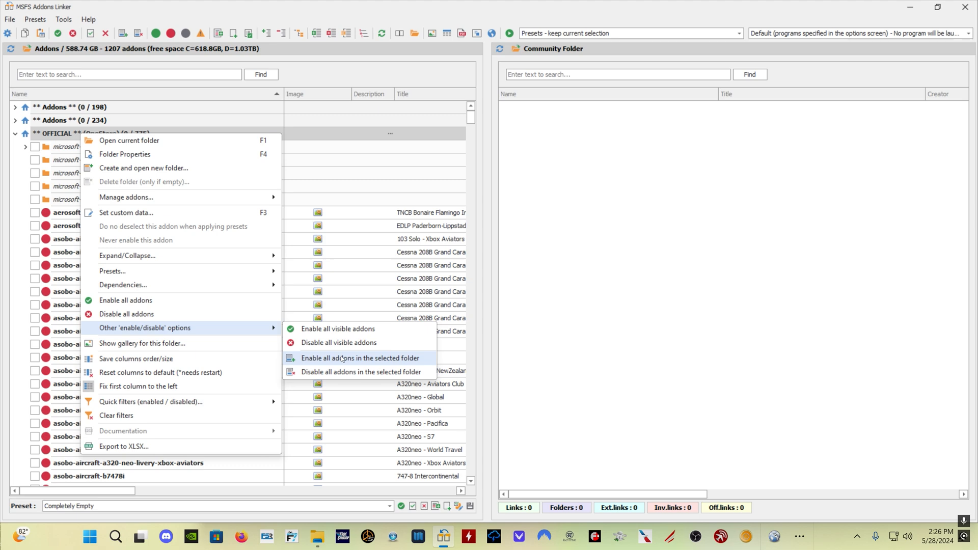
left_click(360, 357)
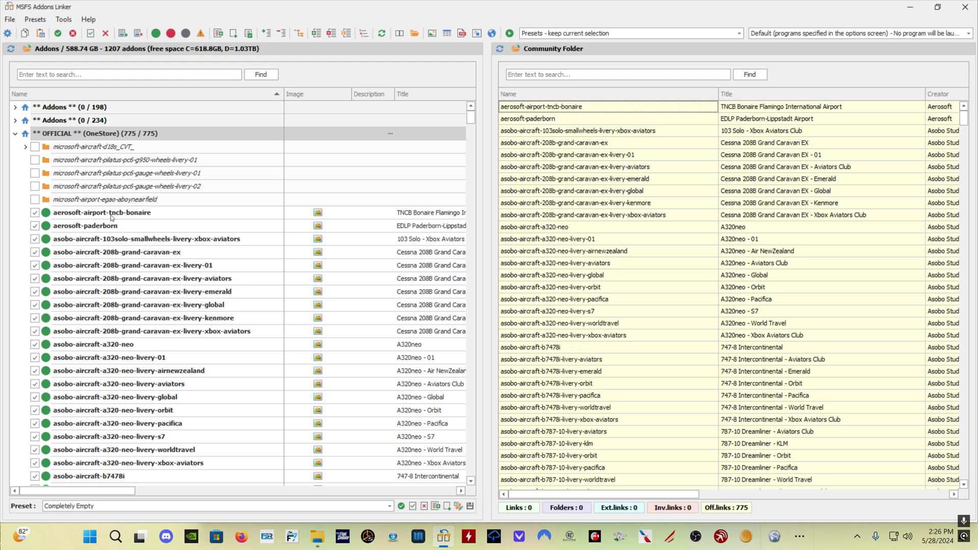
mouse_move(89, 189)
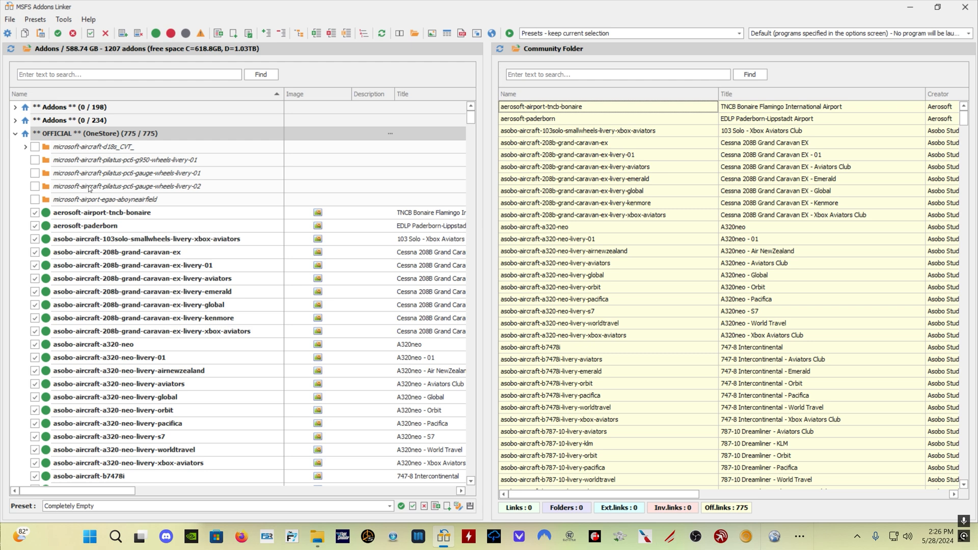
right_click(105, 199)
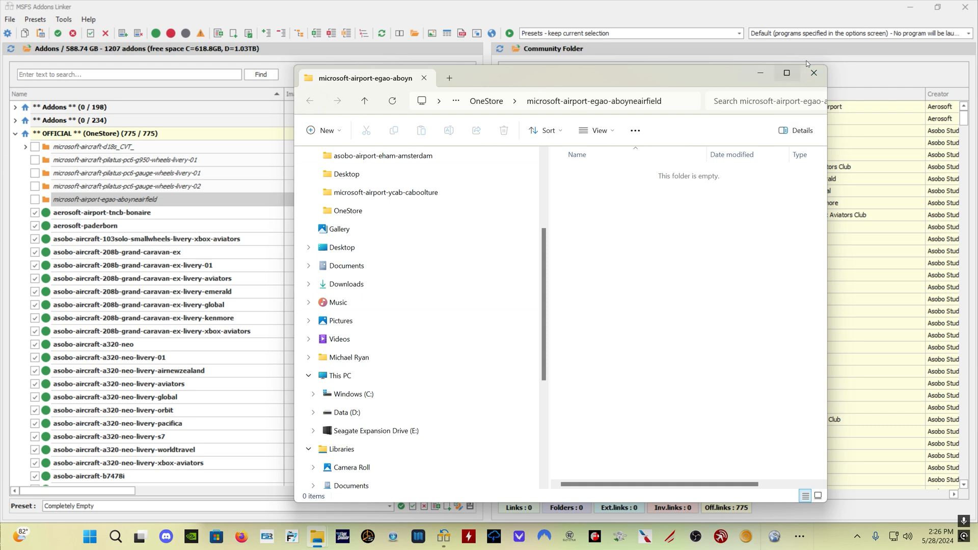
left_click(813, 72)
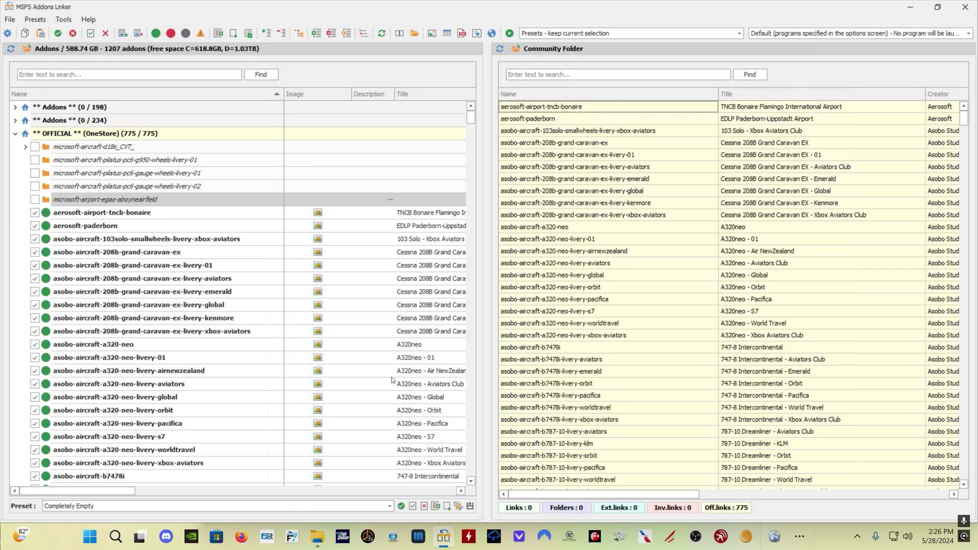
scroll("down", 3)
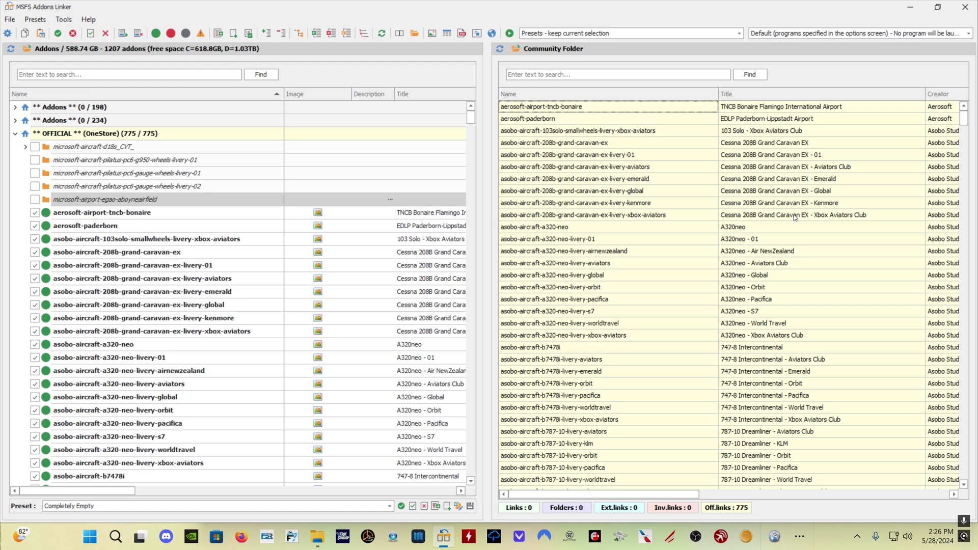
mouse_move(228, 179)
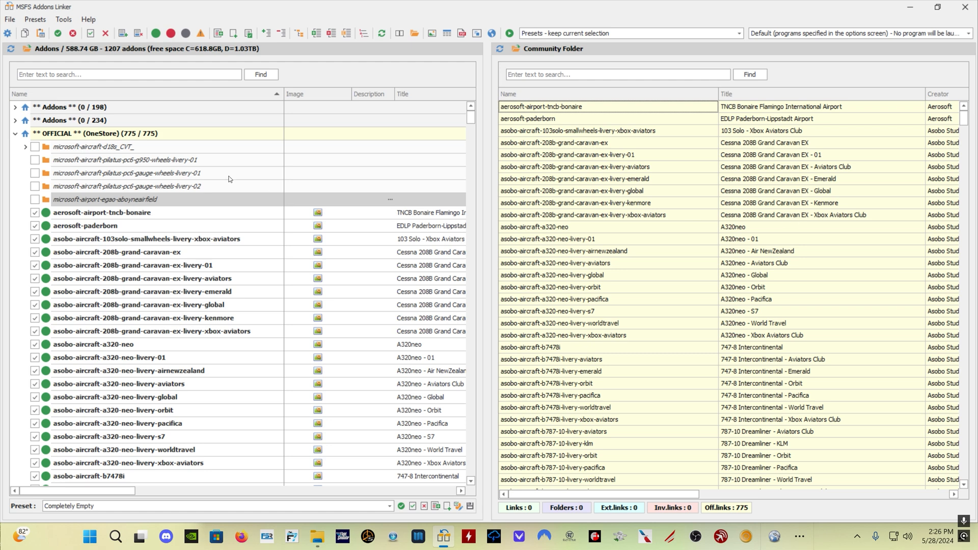
mouse_move(229, 180)
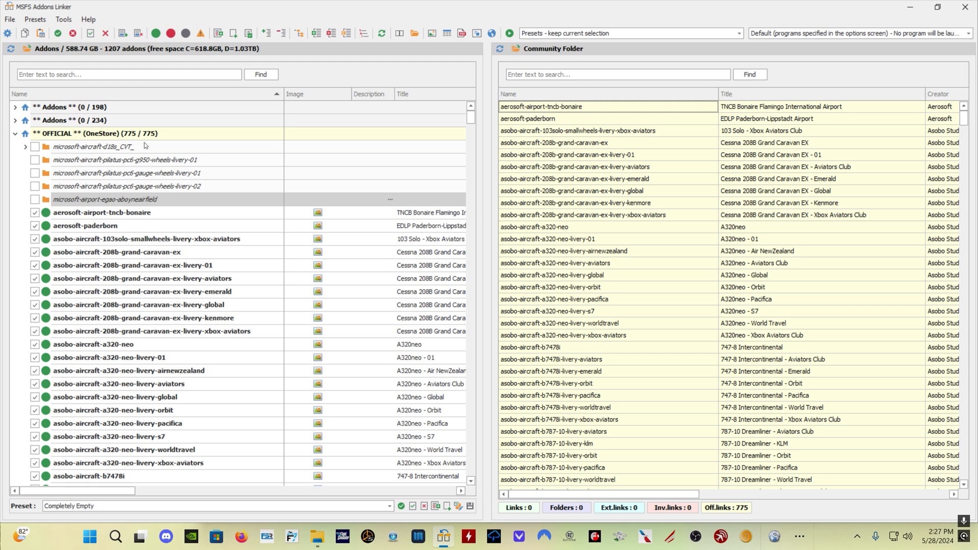
mouse_move(142, 150)
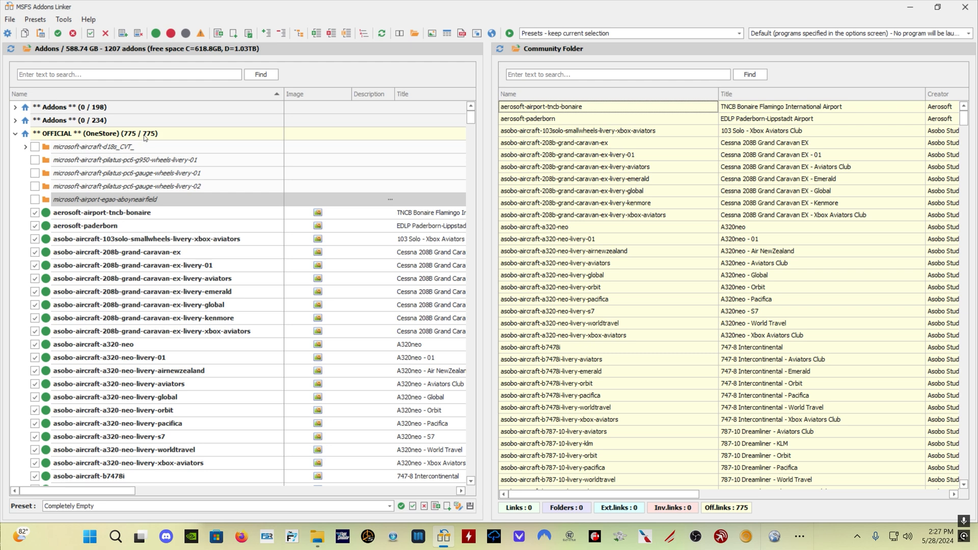
mouse_move(144, 138)
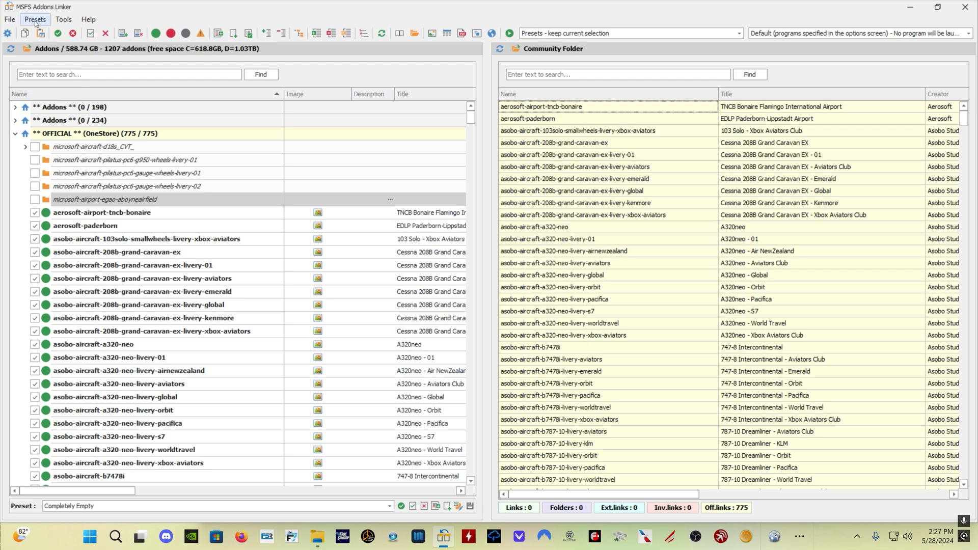
Create a preset named Official_ALL from the current selection.
left_click(35, 20)
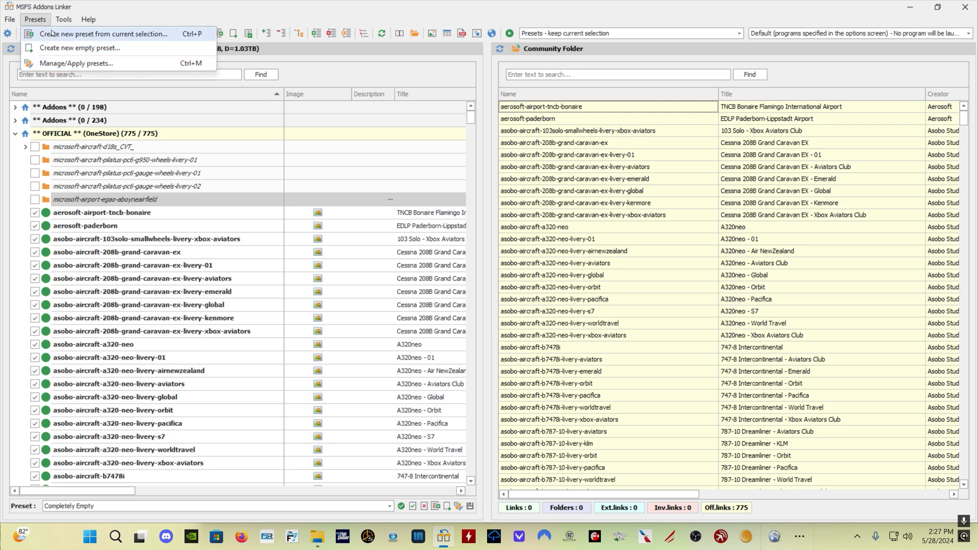
left_click(80, 48)
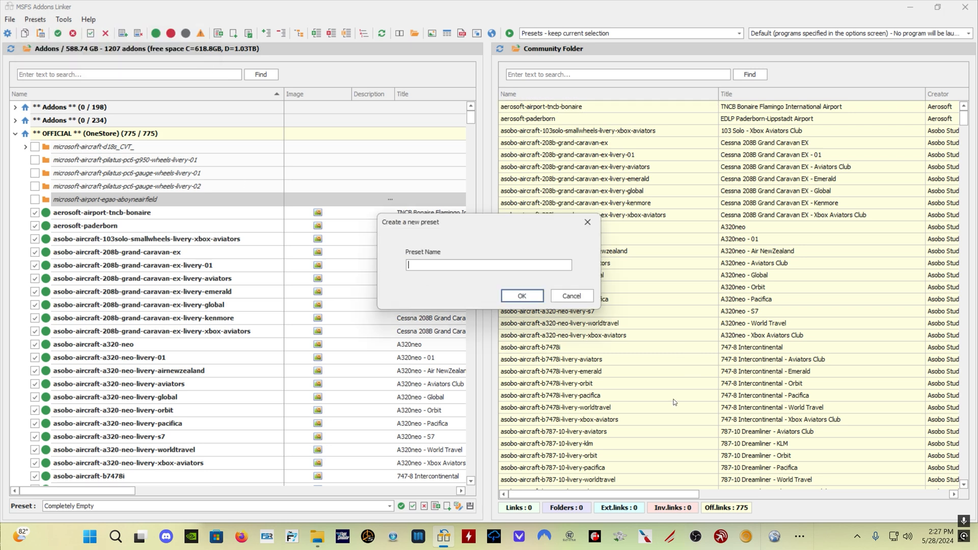
type("Official_ALL")
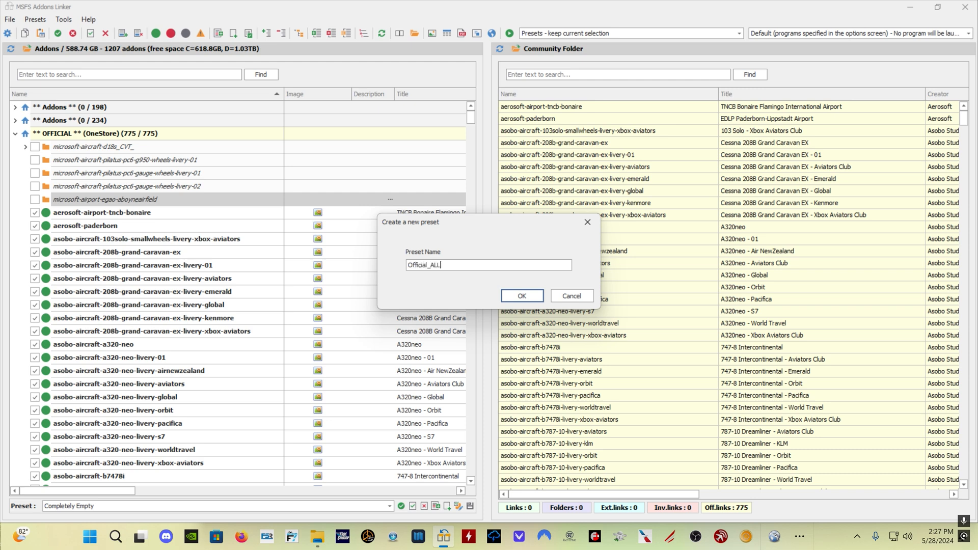
left_click(521, 296)
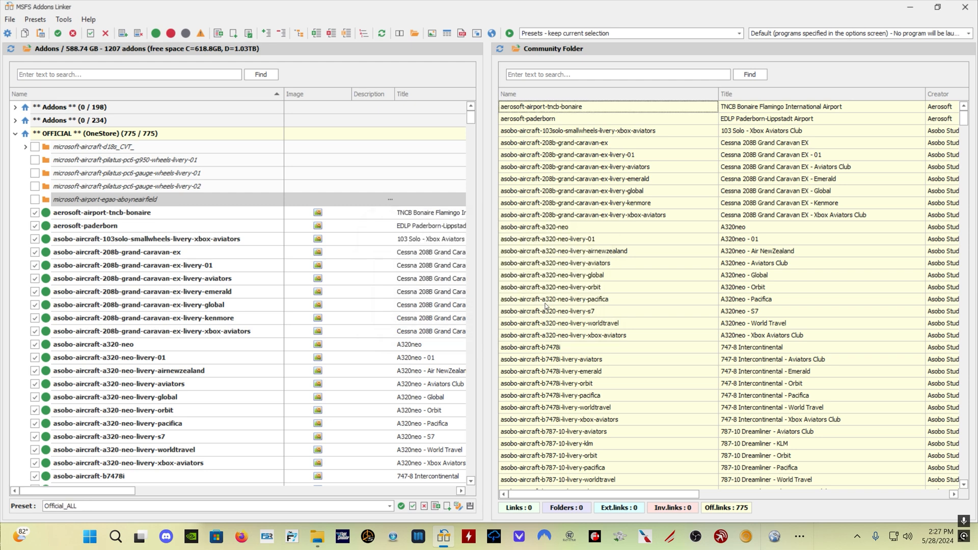
Apply and confirm the Completely Empty preset from Manage/Apply presets, unlinking all official addons.
left_click(35, 19)
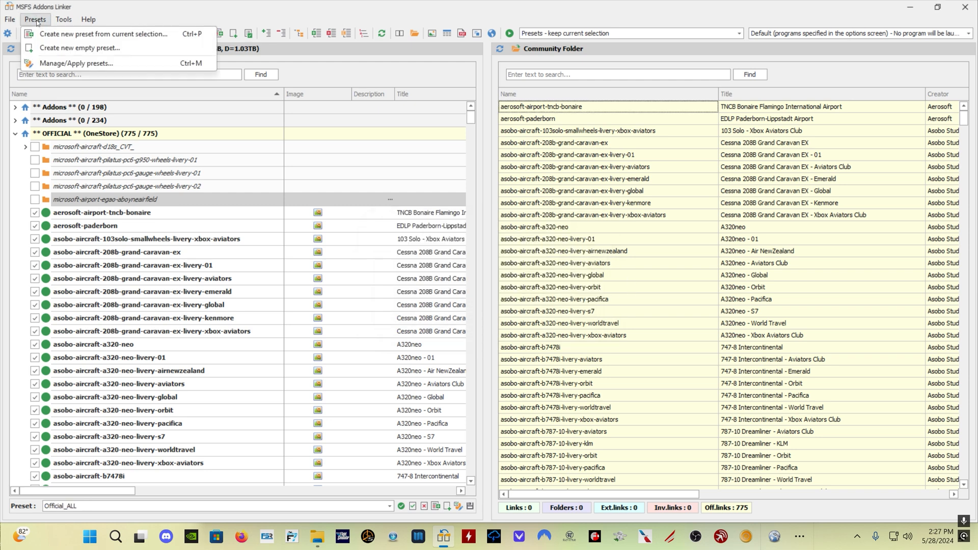
left_click(76, 63)
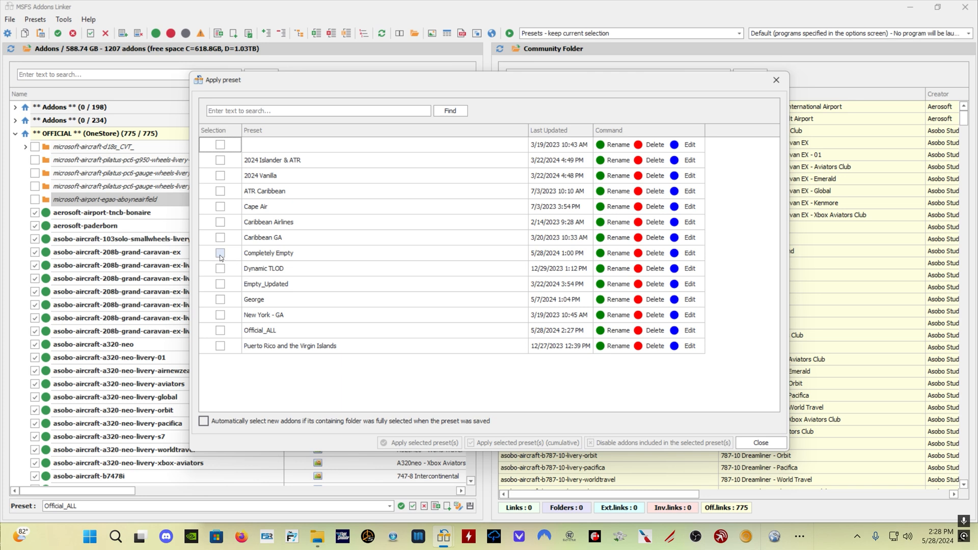
left_click(220, 253)
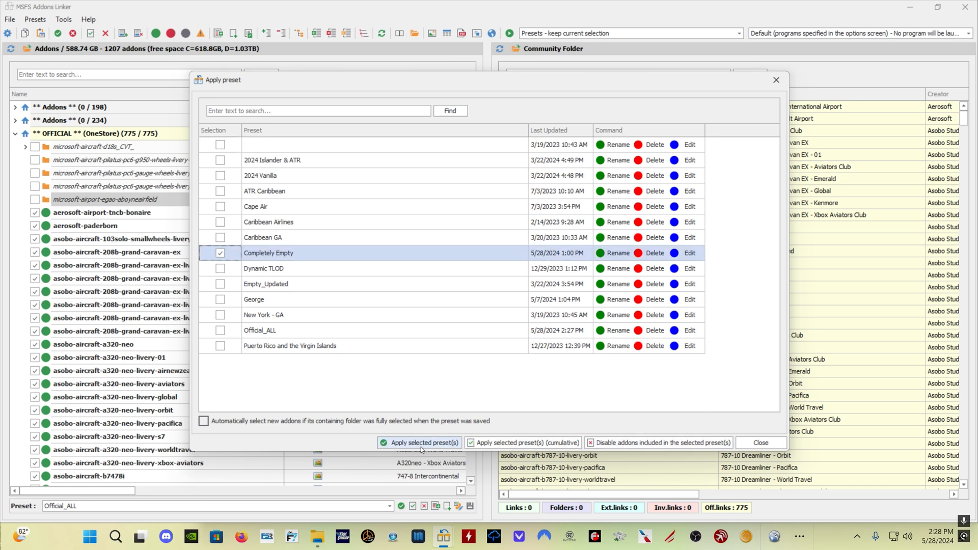
left_click(419, 443)
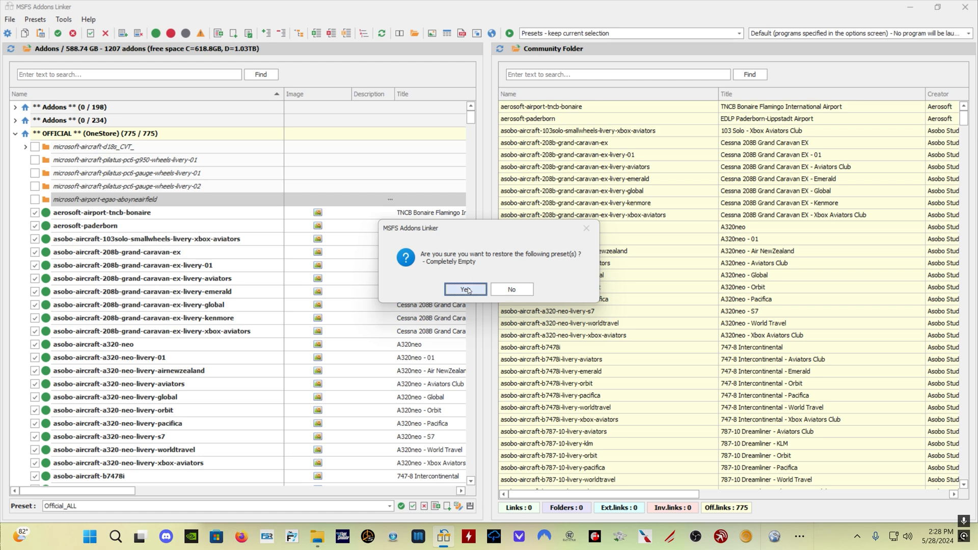
left_click(464, 289)
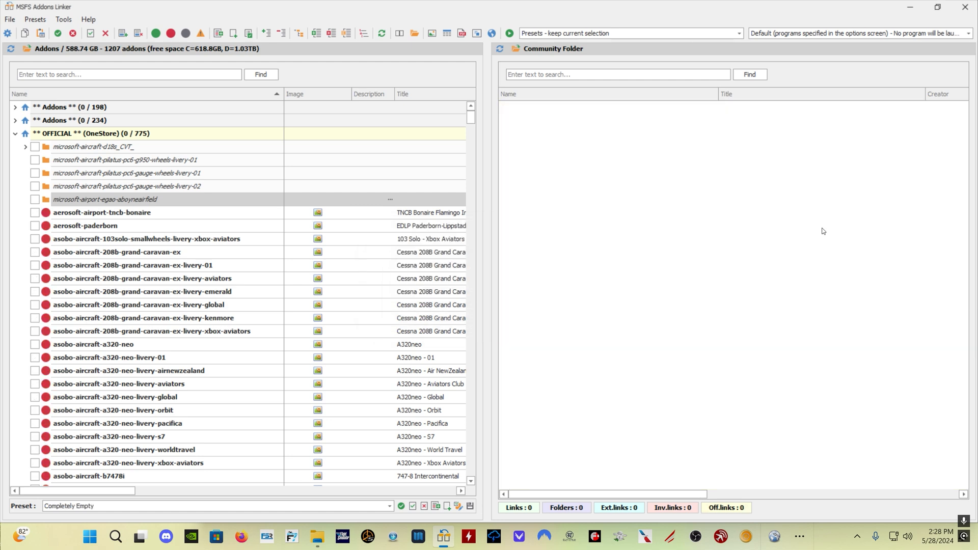
mouse_move(39, 322)
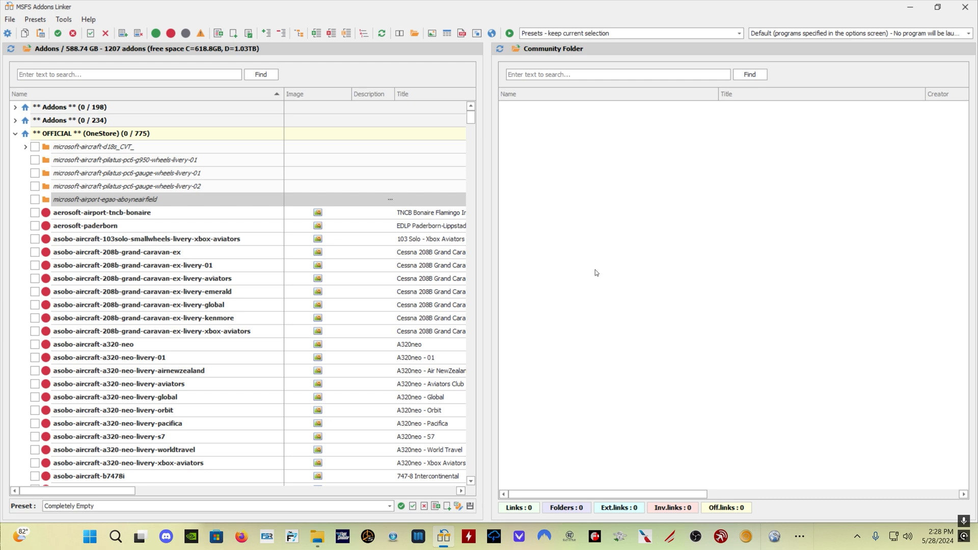
mouse_move(593, 268)
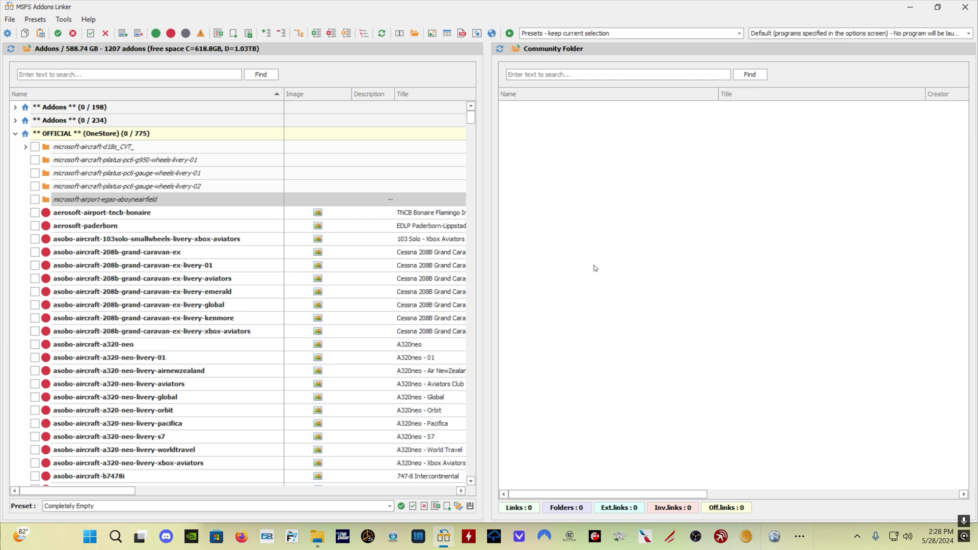
mouse_move(656, 248)
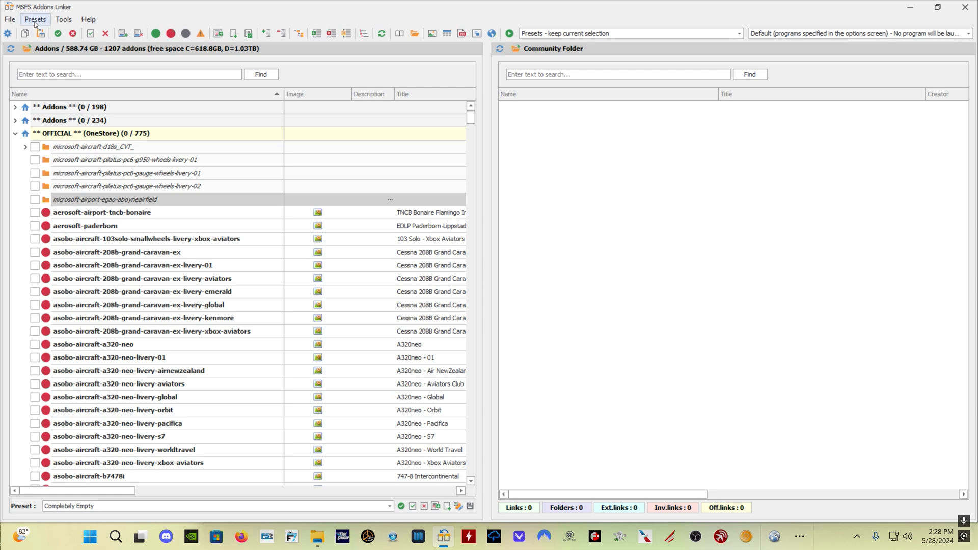
Apply the Official_ALL preset from Manage/Apply presets to relink all 775 official addons.
left_click(36, 19)
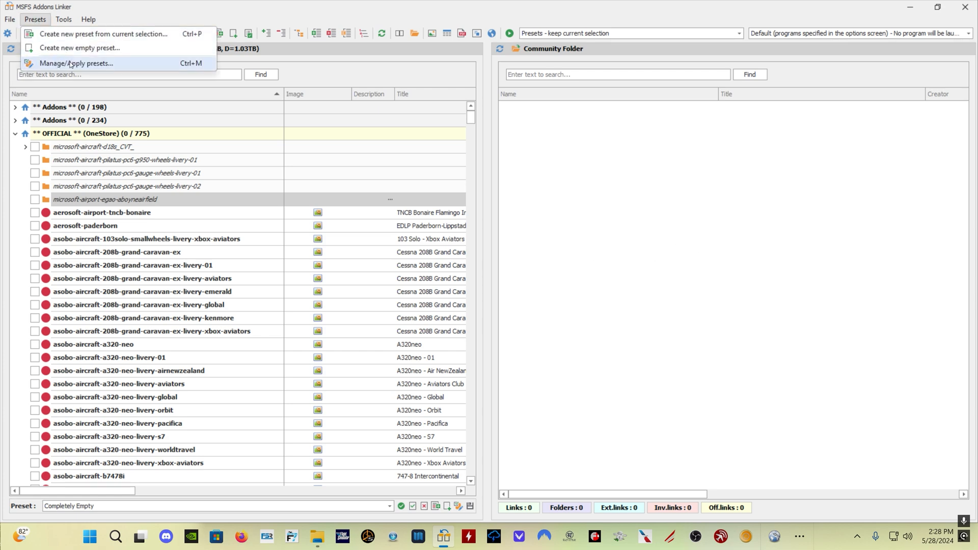
left_click(76, 63)
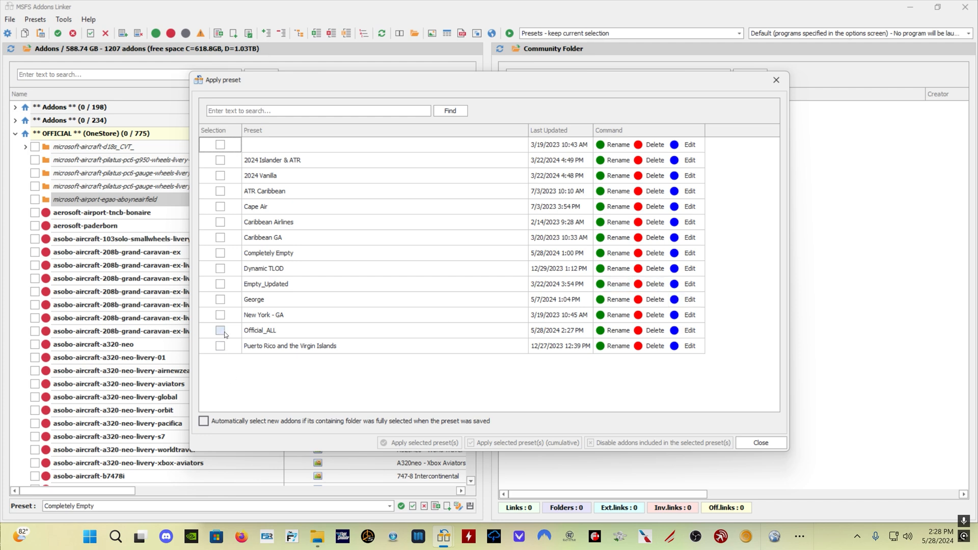
left_click(220, 330)
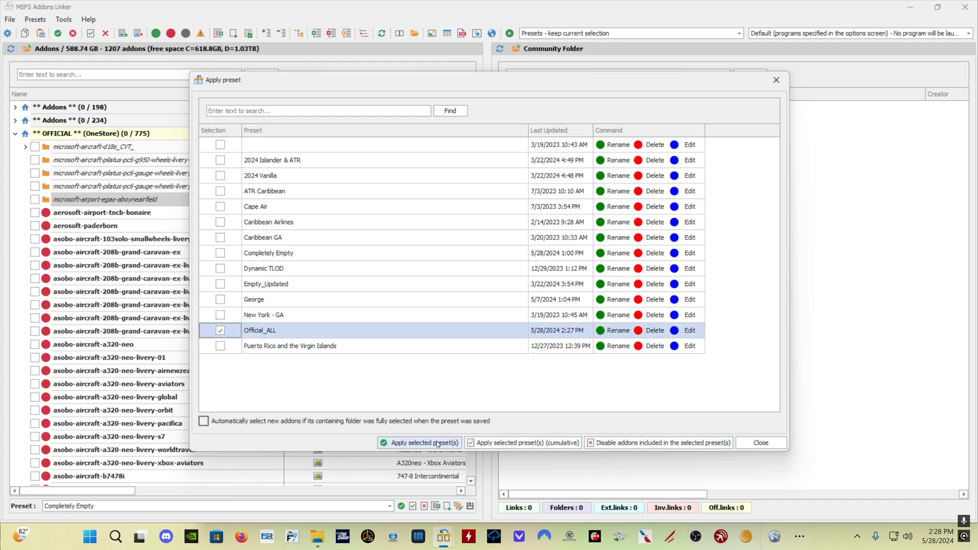
left_click(420, 446)
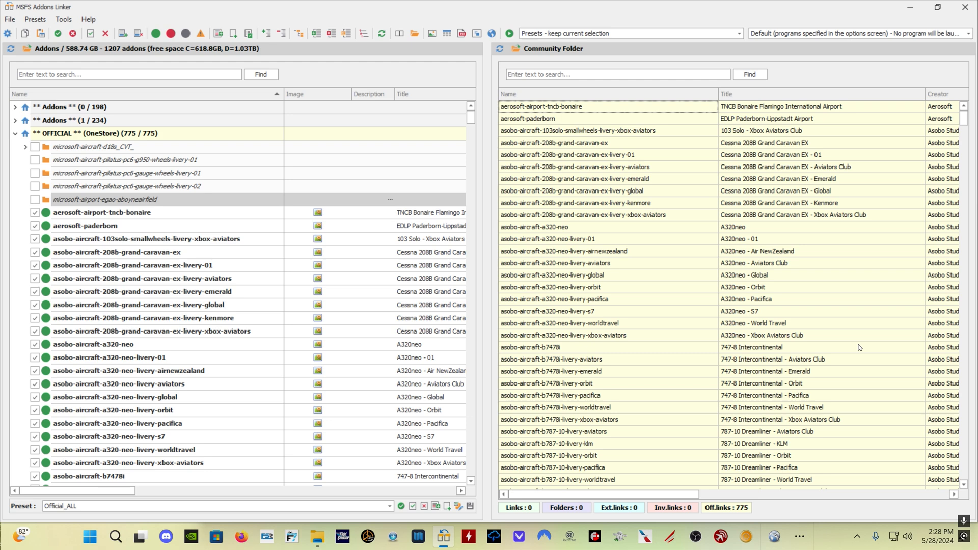
left_click(341, 536)
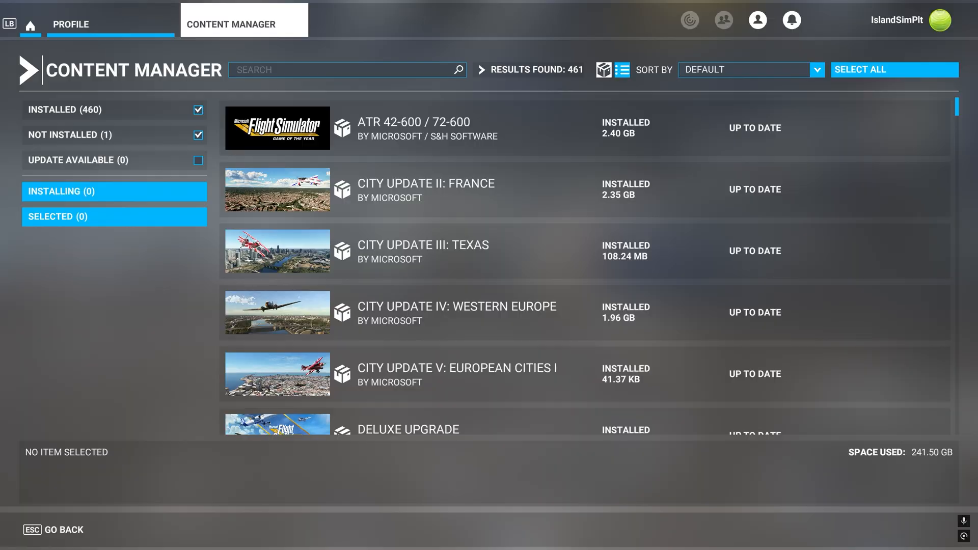
mouse_move(170, 356)
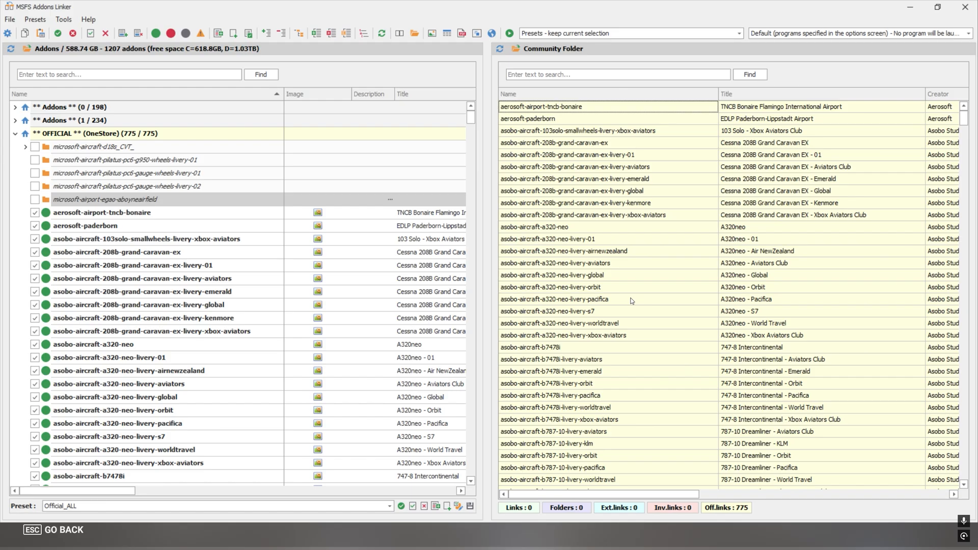
mouse_move(273, 311)
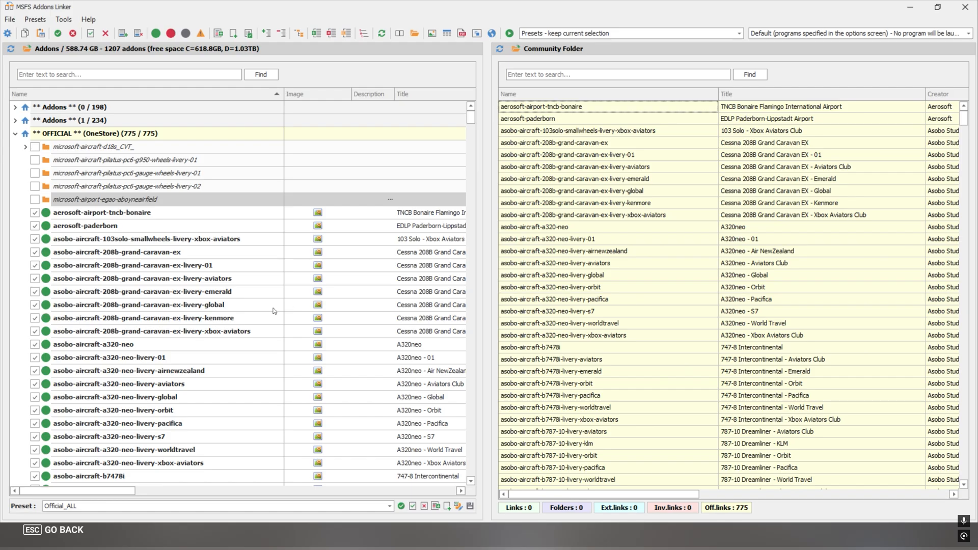
Scroll the official OneStore package list.
scroll("down", 3)
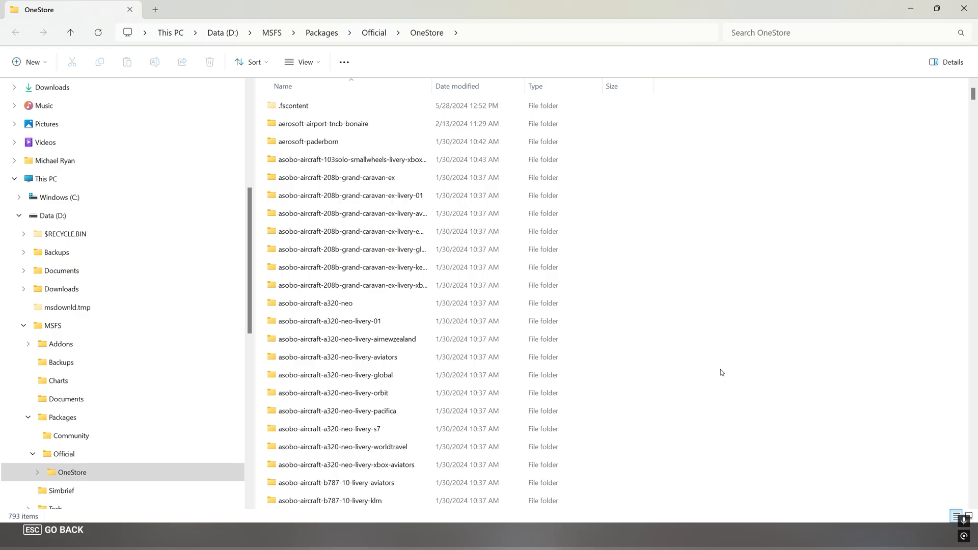
Select the run of Asobo aircraft folders in D:\MSFS\Packages\Official\OneStore, scroll, then clear the selection.
left_click(352, 159)
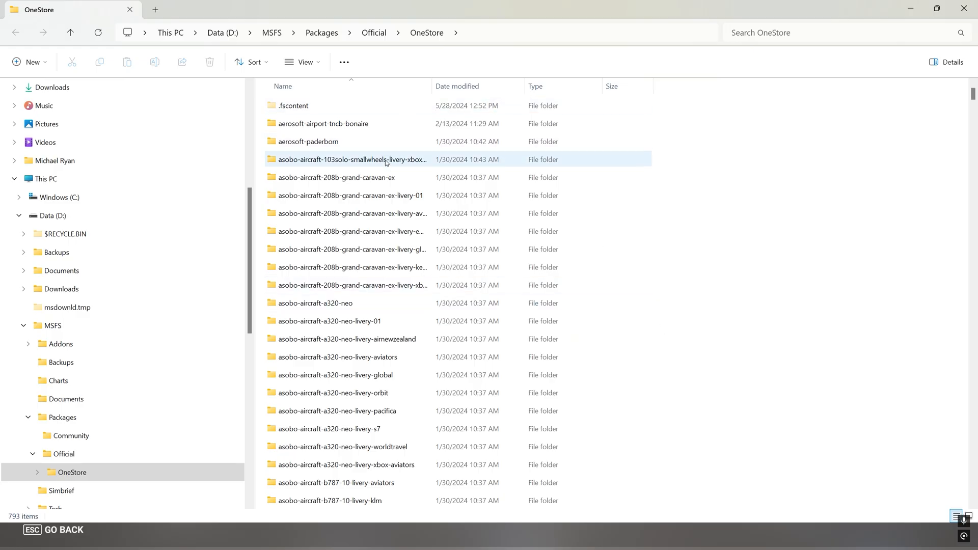
left_click(335, 178)
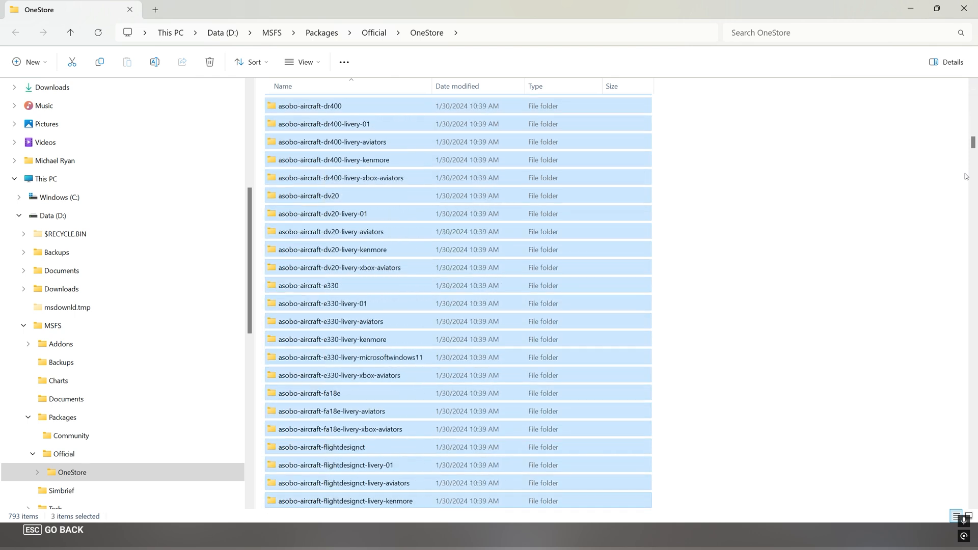
scroll("down", 3)
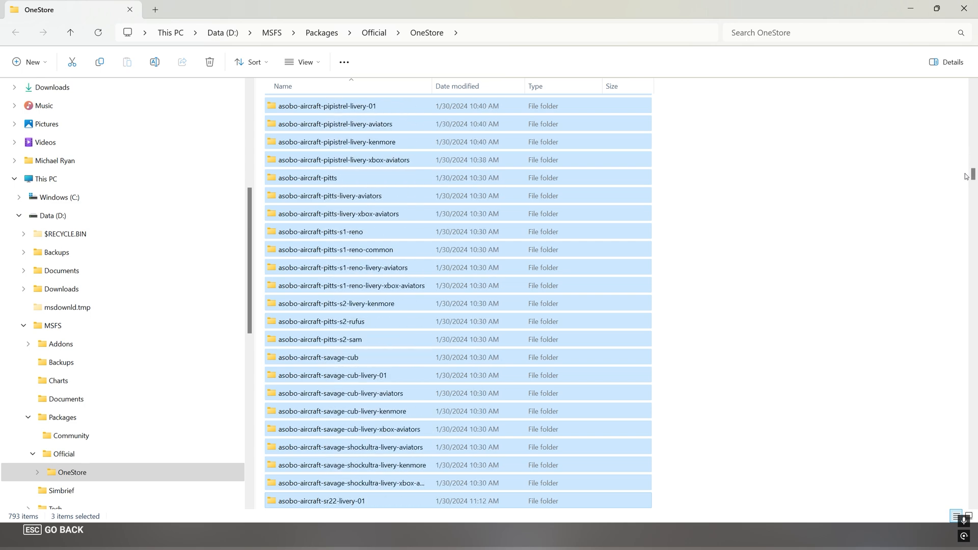
scroll("down", 3)
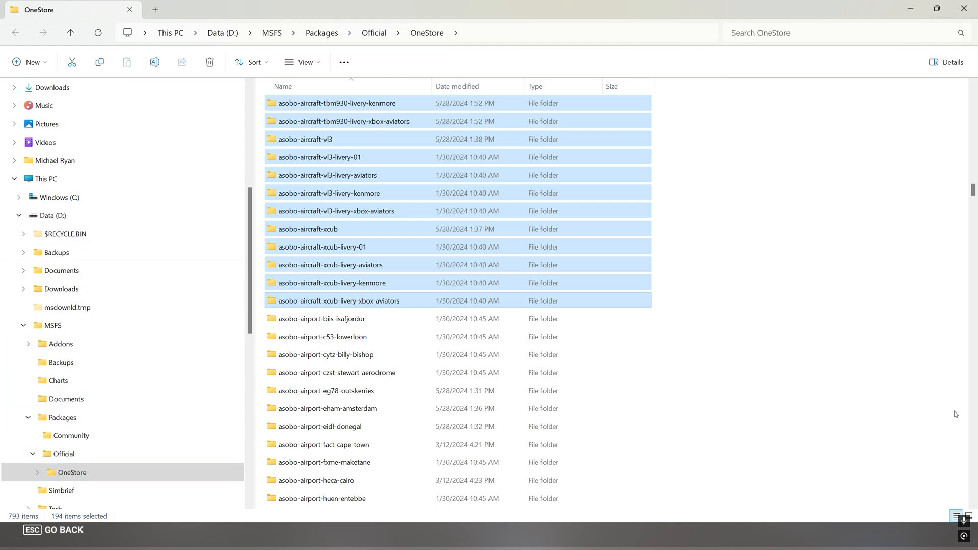
mouse_move(619, 210)
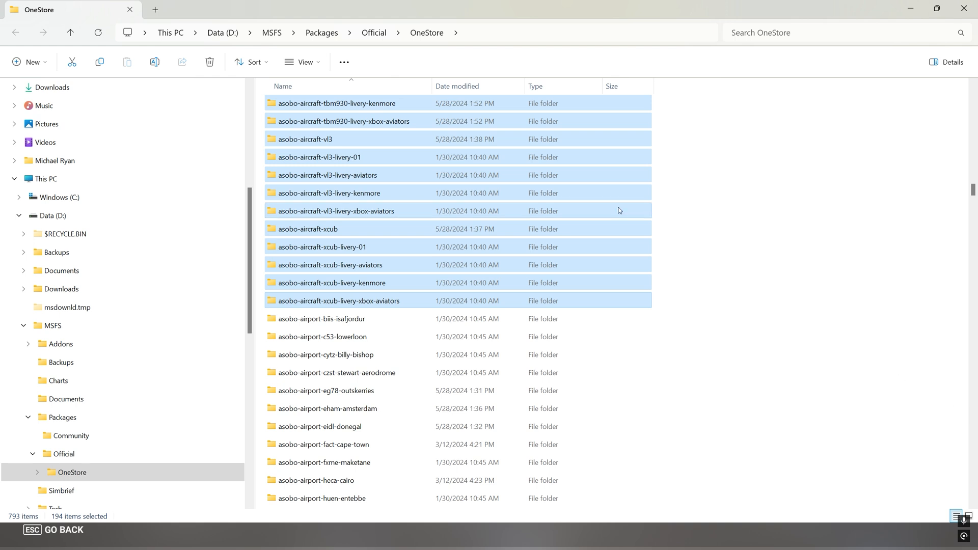
scroll("down", 3)
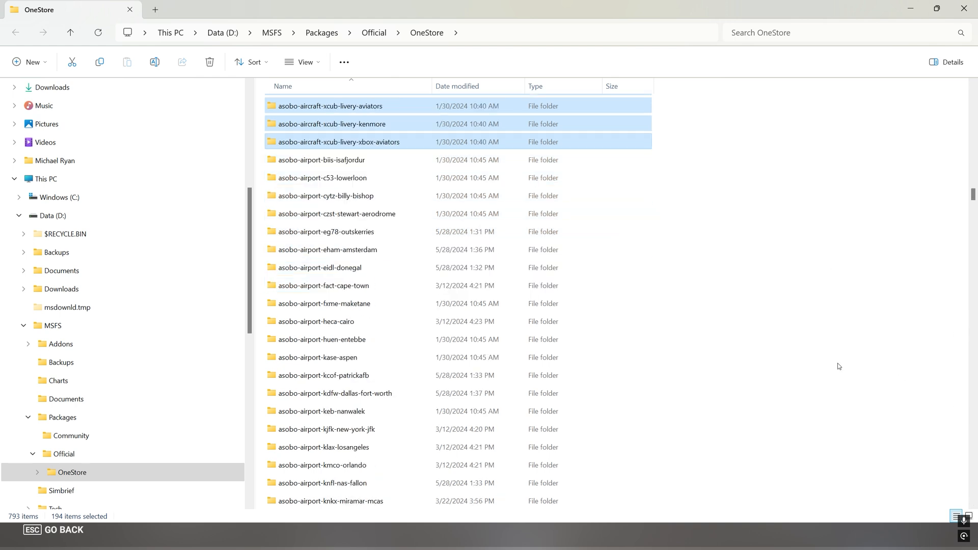
left_click(320, 160)
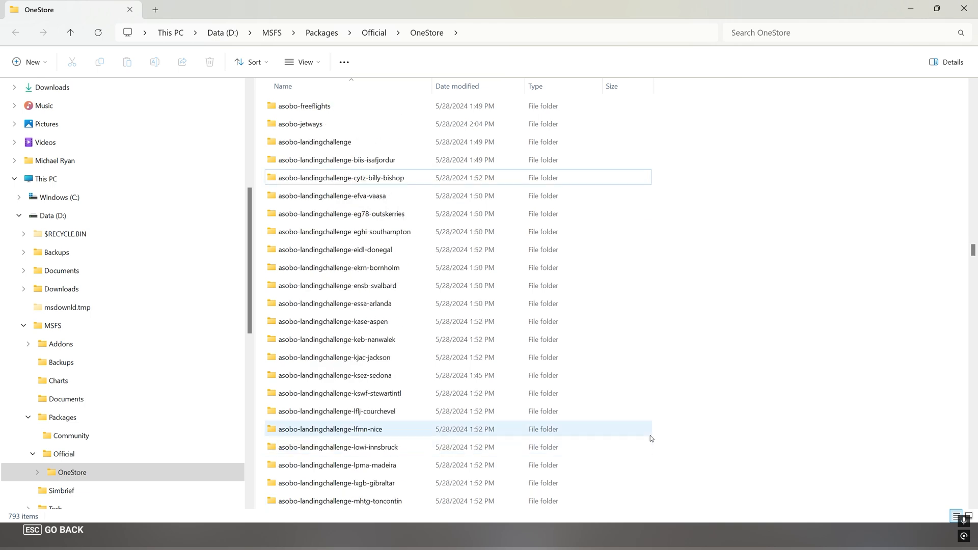
scroll("down", 3)
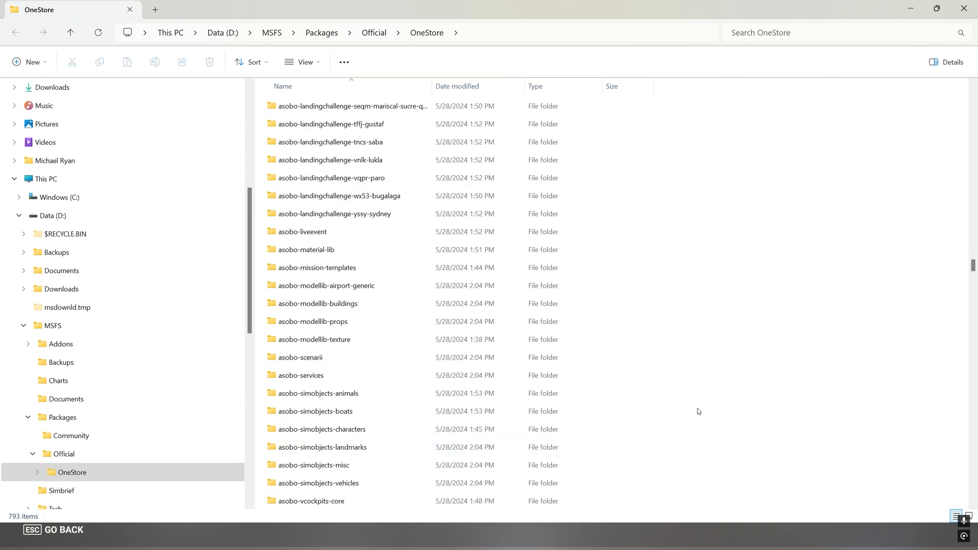
mouse_move(701, 410)
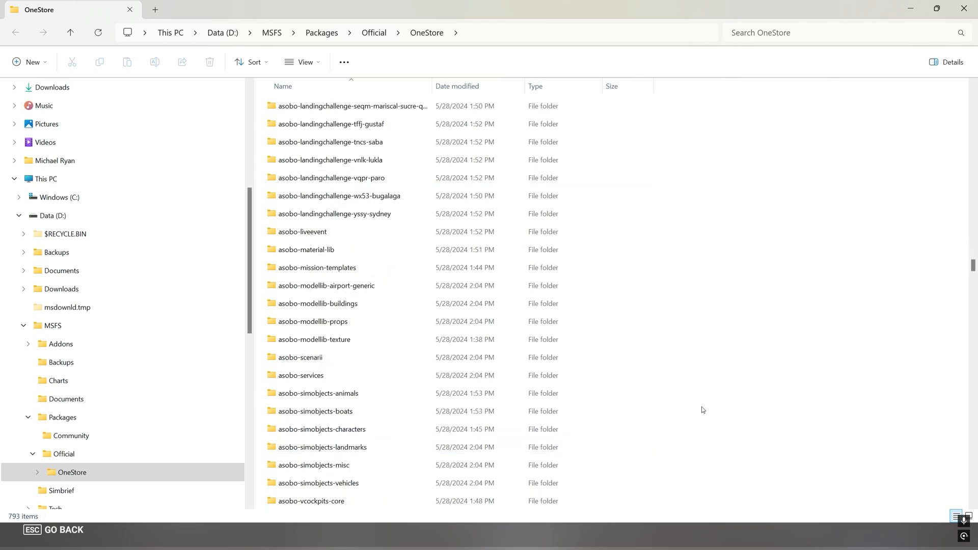
scroll("down", 3)
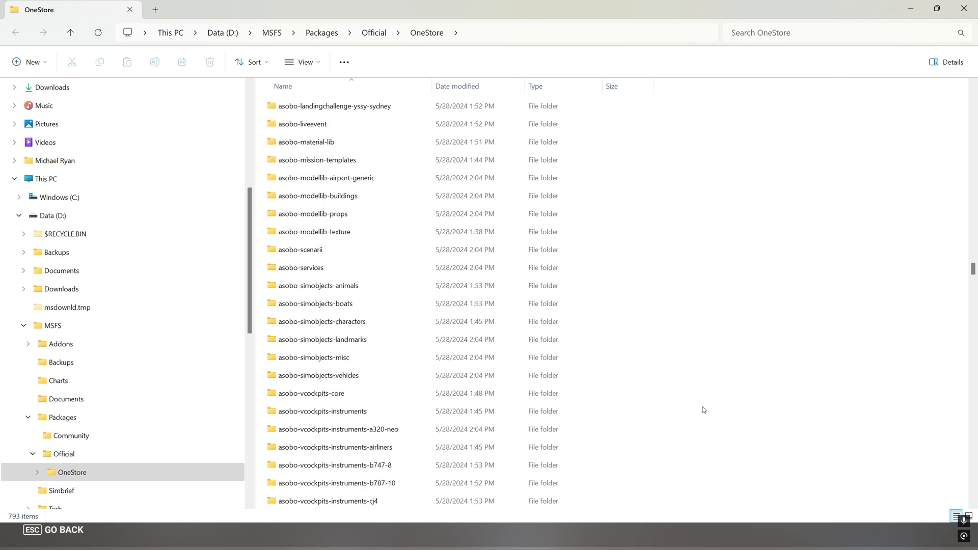
scroll("down", 3)
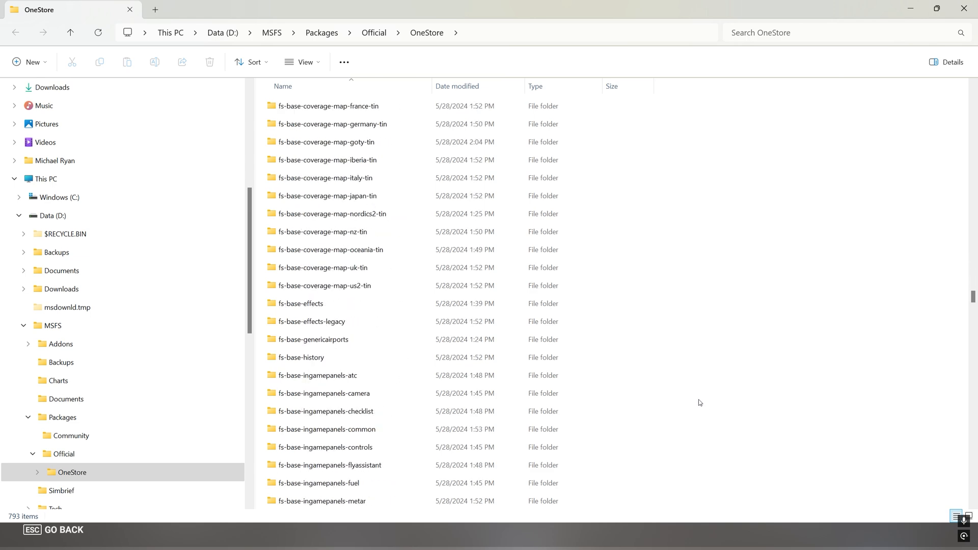
scroll("up", 3)
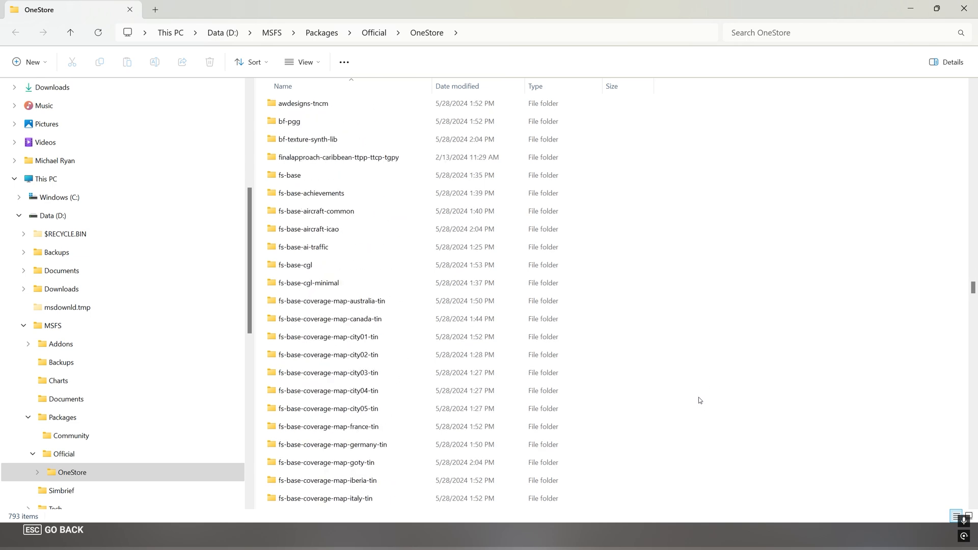
mouse_move(694, 403)
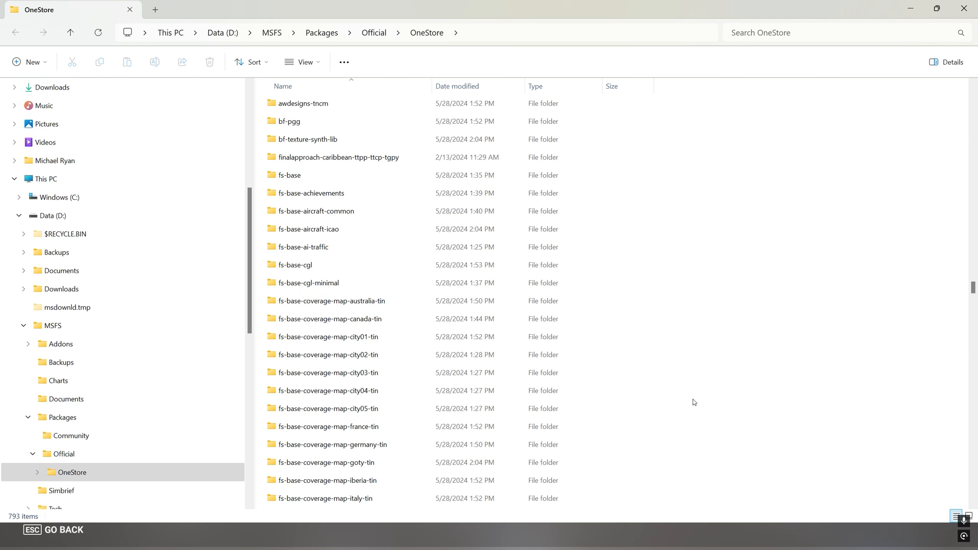
left_click(303, 247)
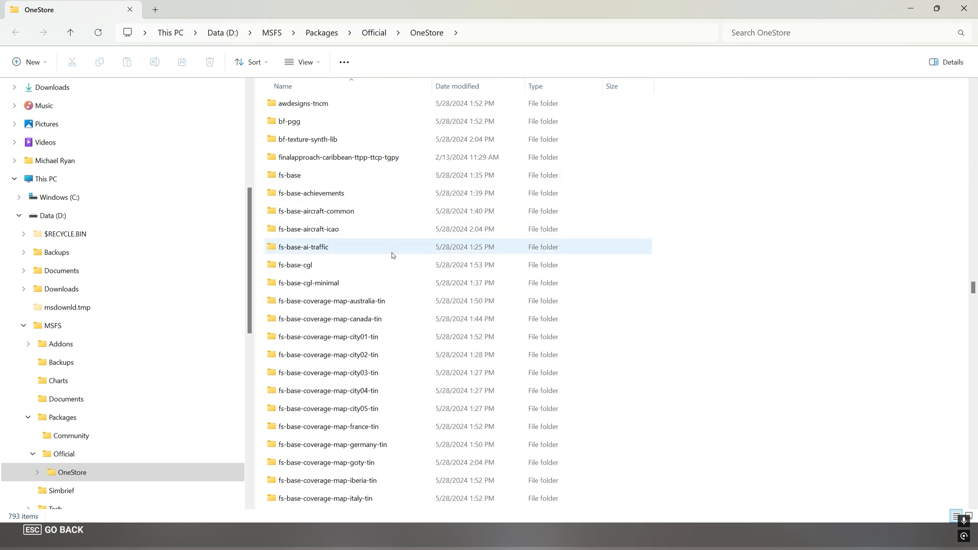
scroll("down", 3)
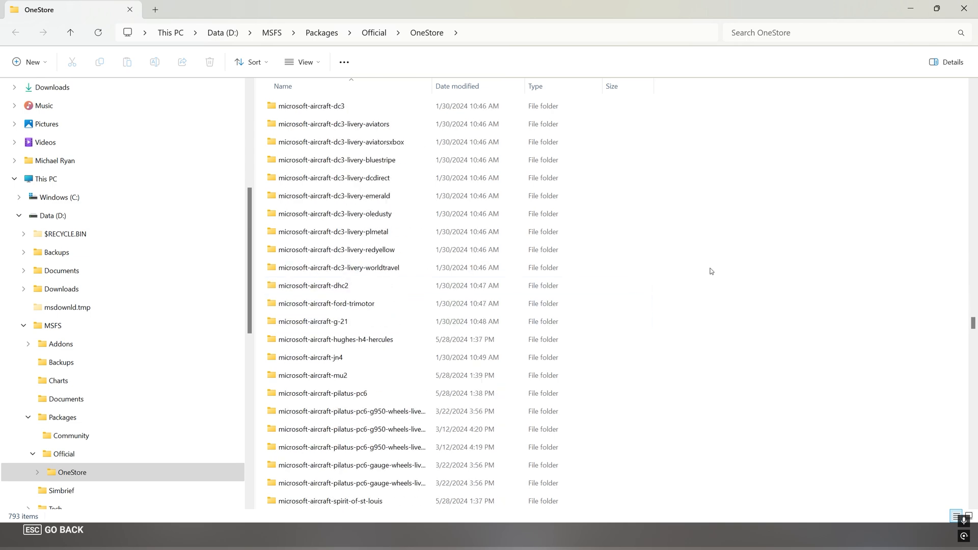
scroll("down", 3)
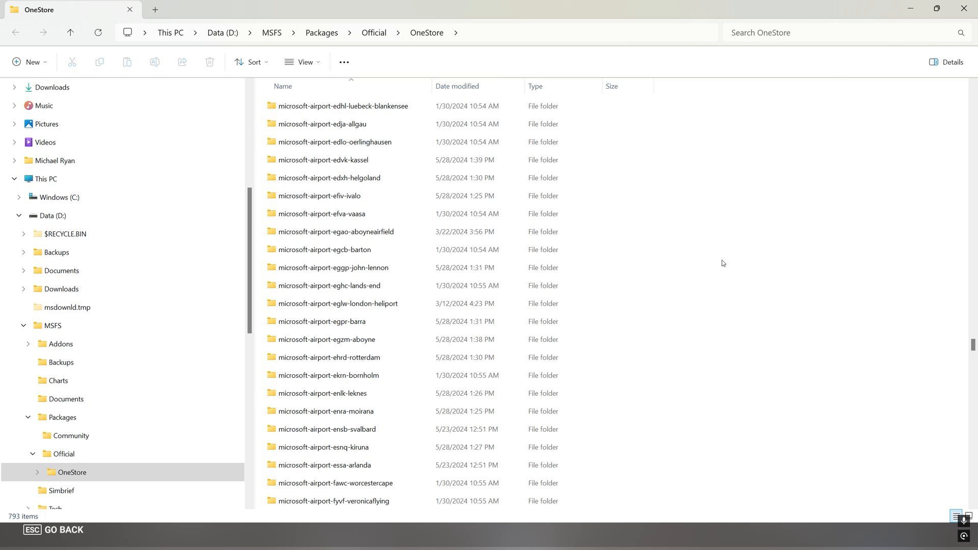
scroll("down", 3)
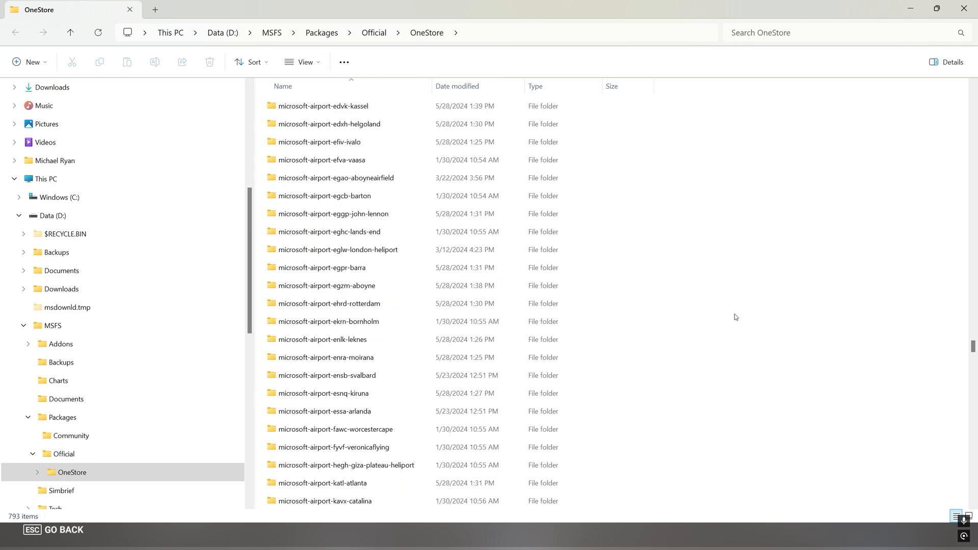
scroll("down", 3)
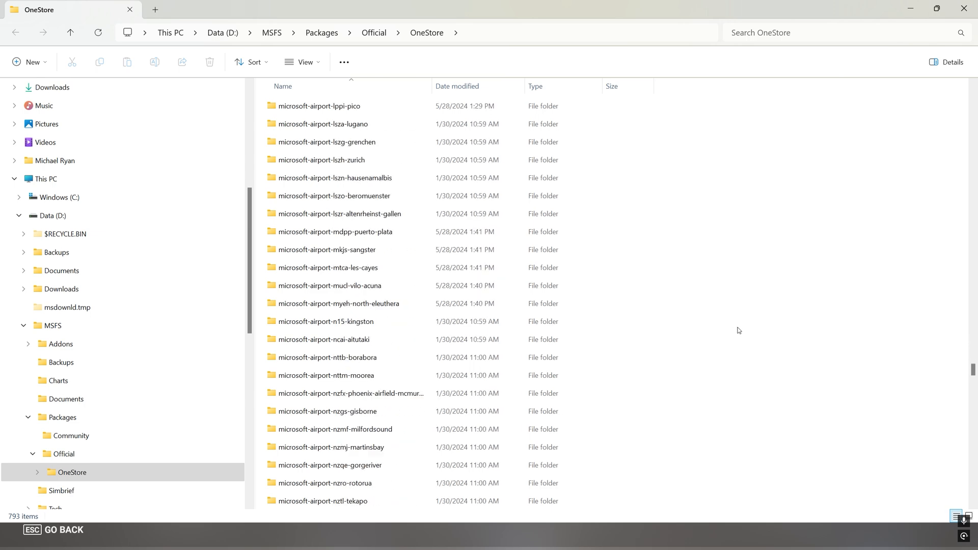
scroll("down", 3)
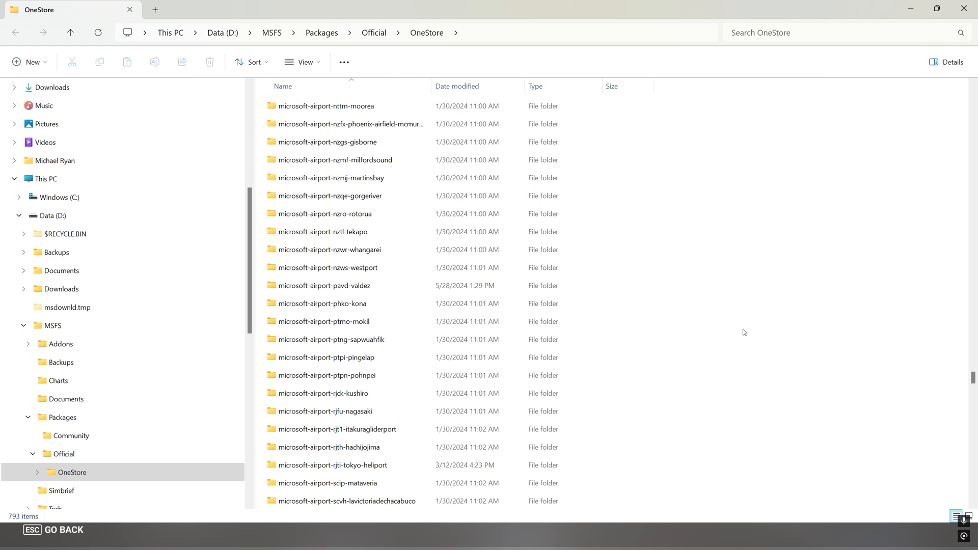
scroll("down", 3)
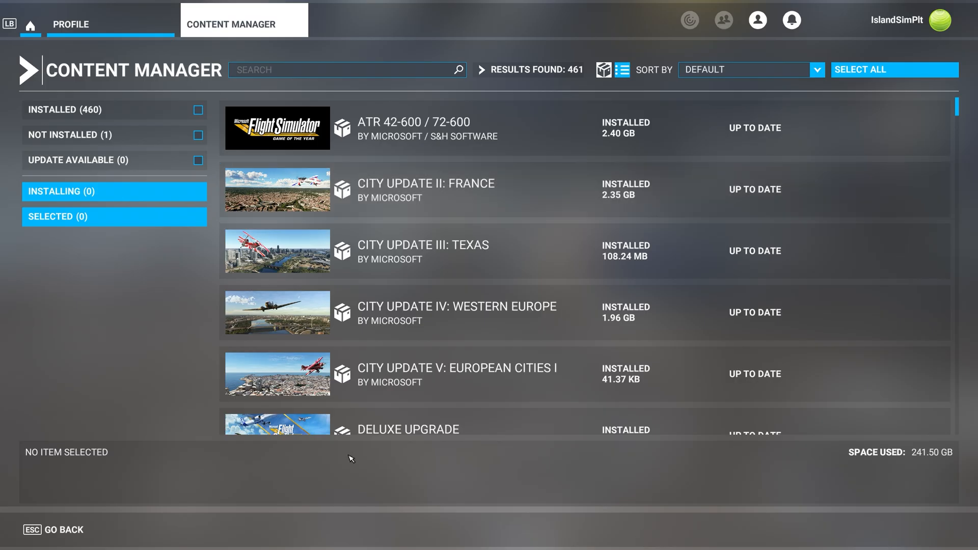
Bring the Content Manager's package list to the front.
left_click(198, 136)
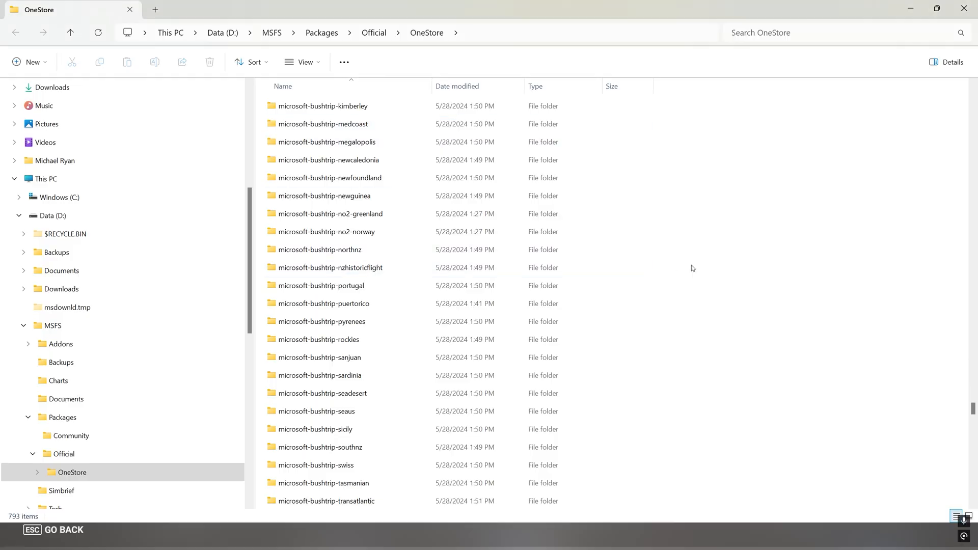
Scroll the OneStore folder through the microsoft-bushtrip and microsoft-aircraft folders.
scroll("down", 3)
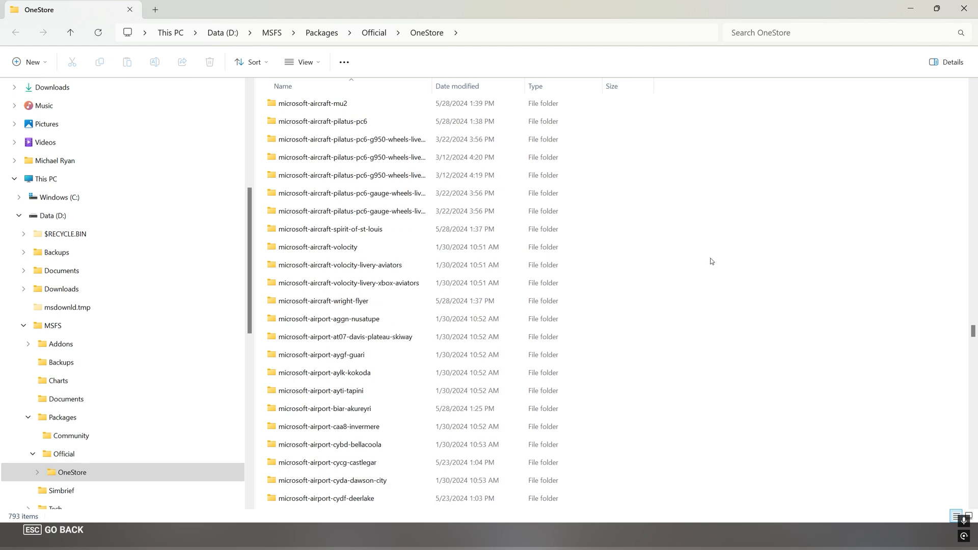
mouse_move(710, 260)
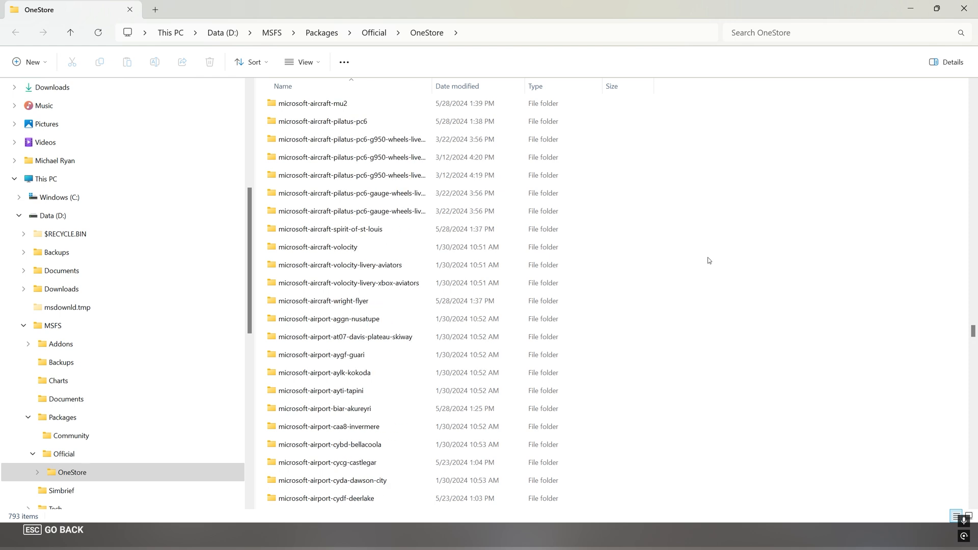